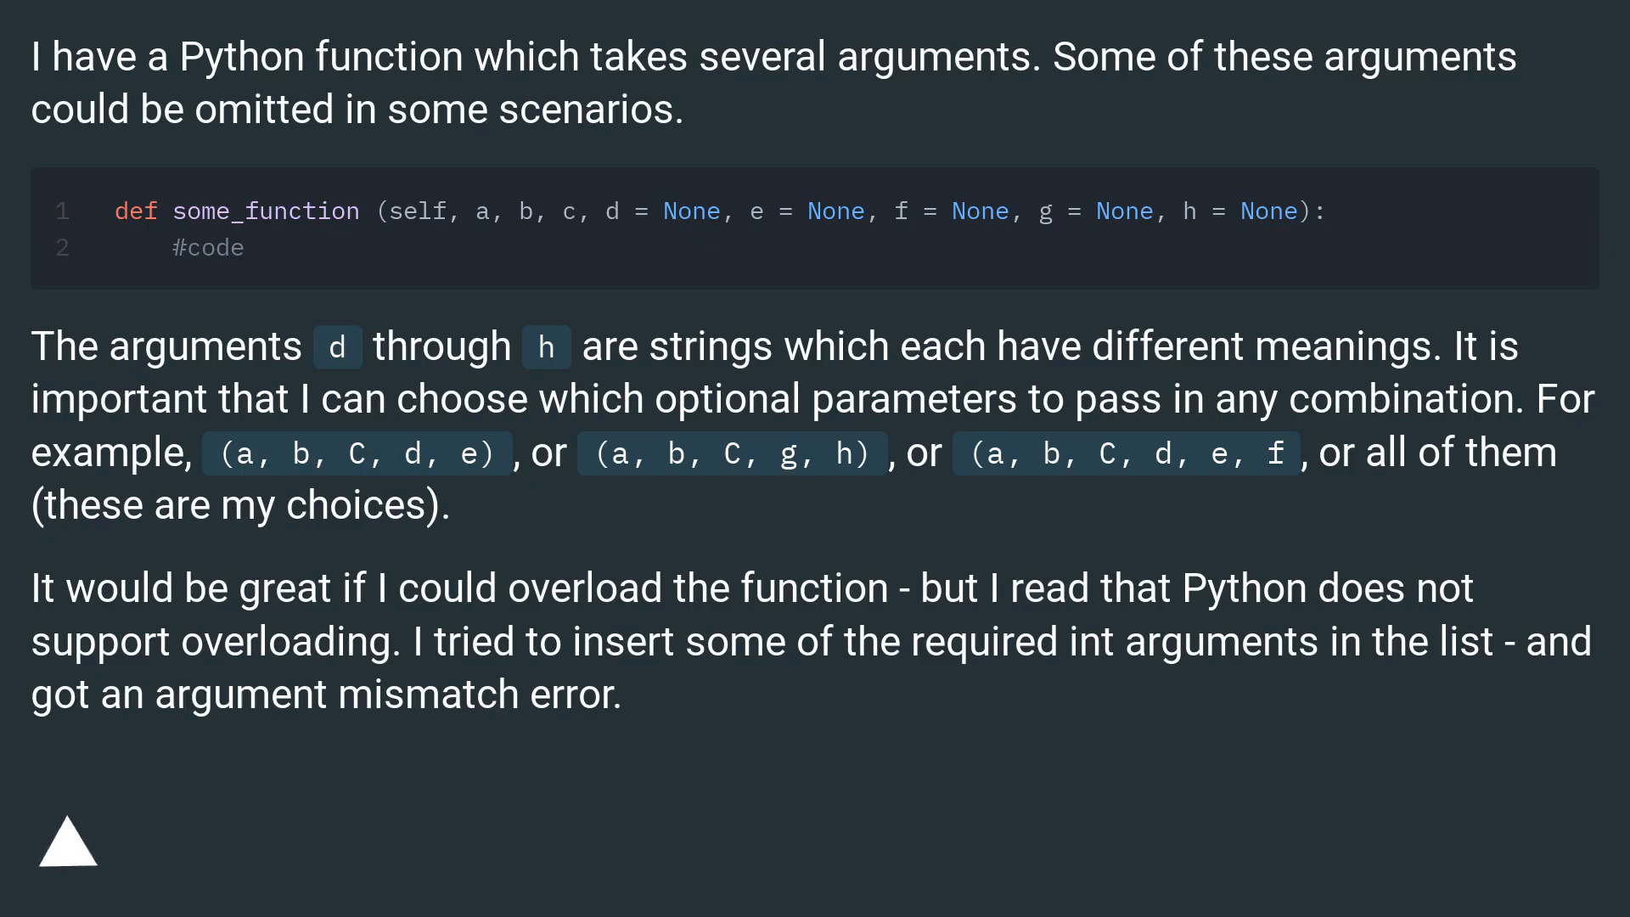
Advance the slideshow to the slide where def foo(a=None, b) raises the SyntaxError
{"action": "left_click", "coordinate": [66, 841]}
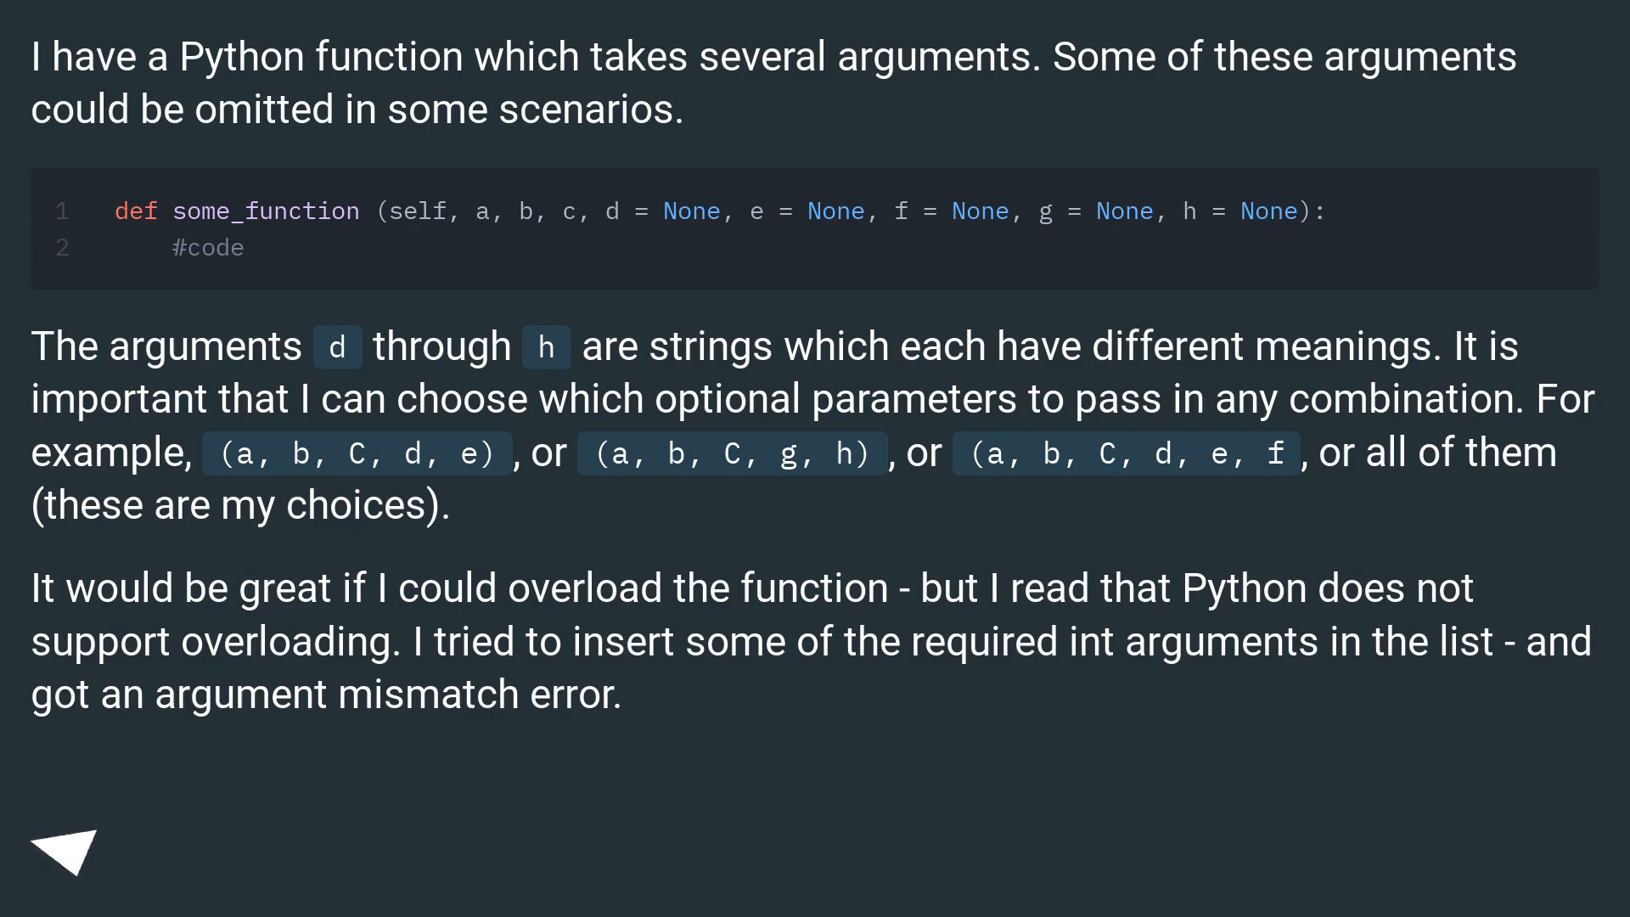
{"action": "left_click", "coordinate": [63, 847]}
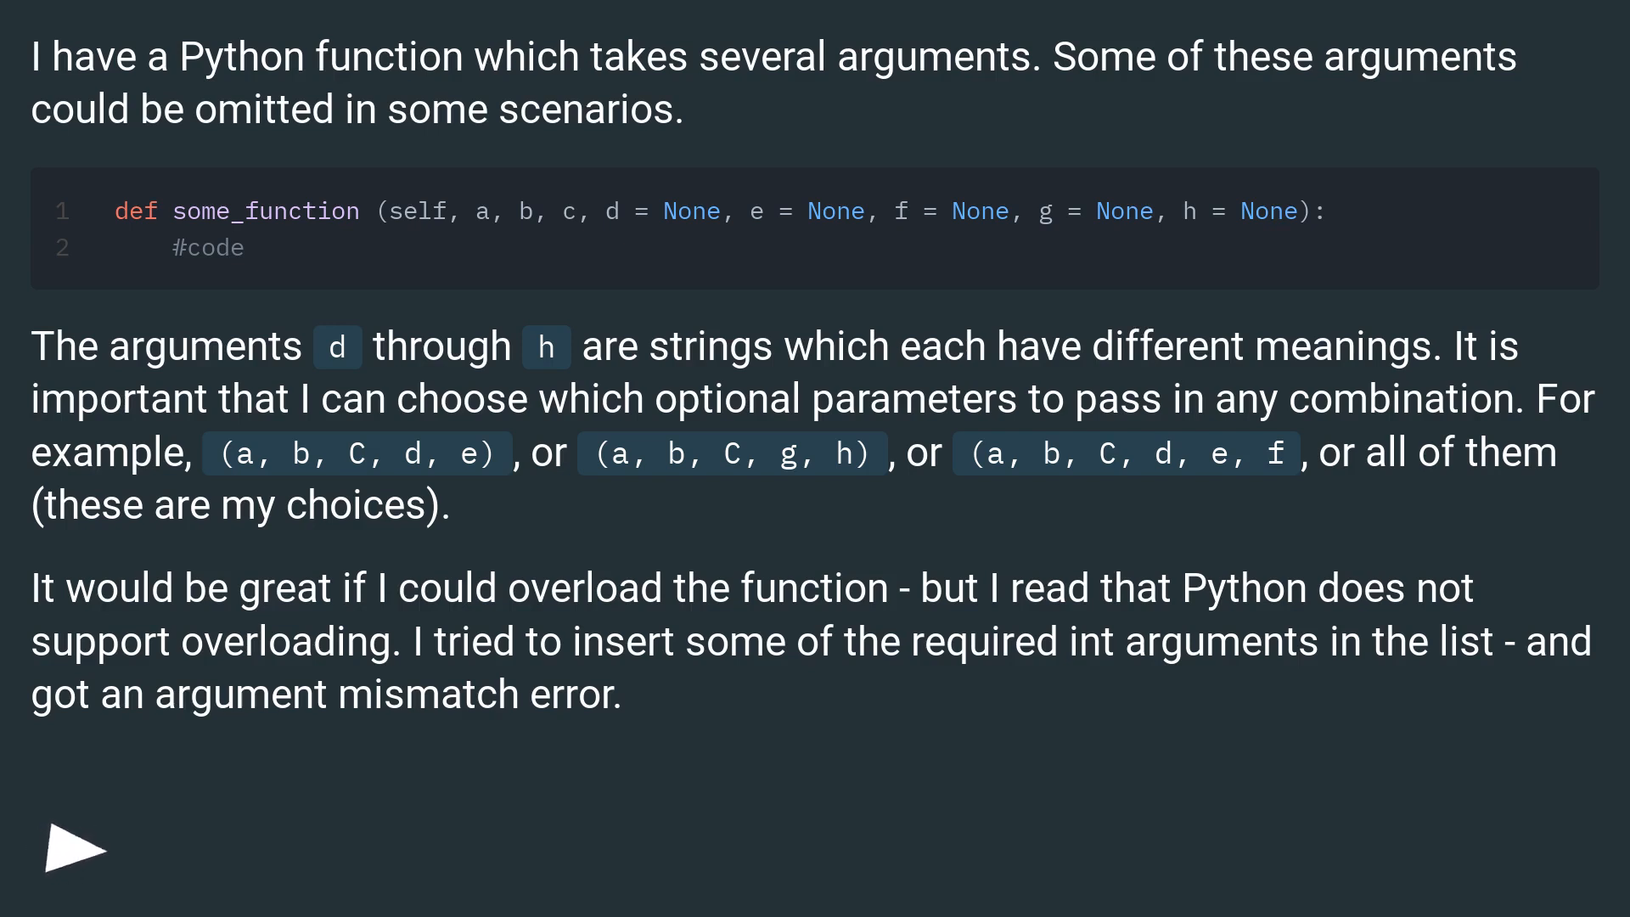
{"action": "left_click", "coordinate": [74, 847]}
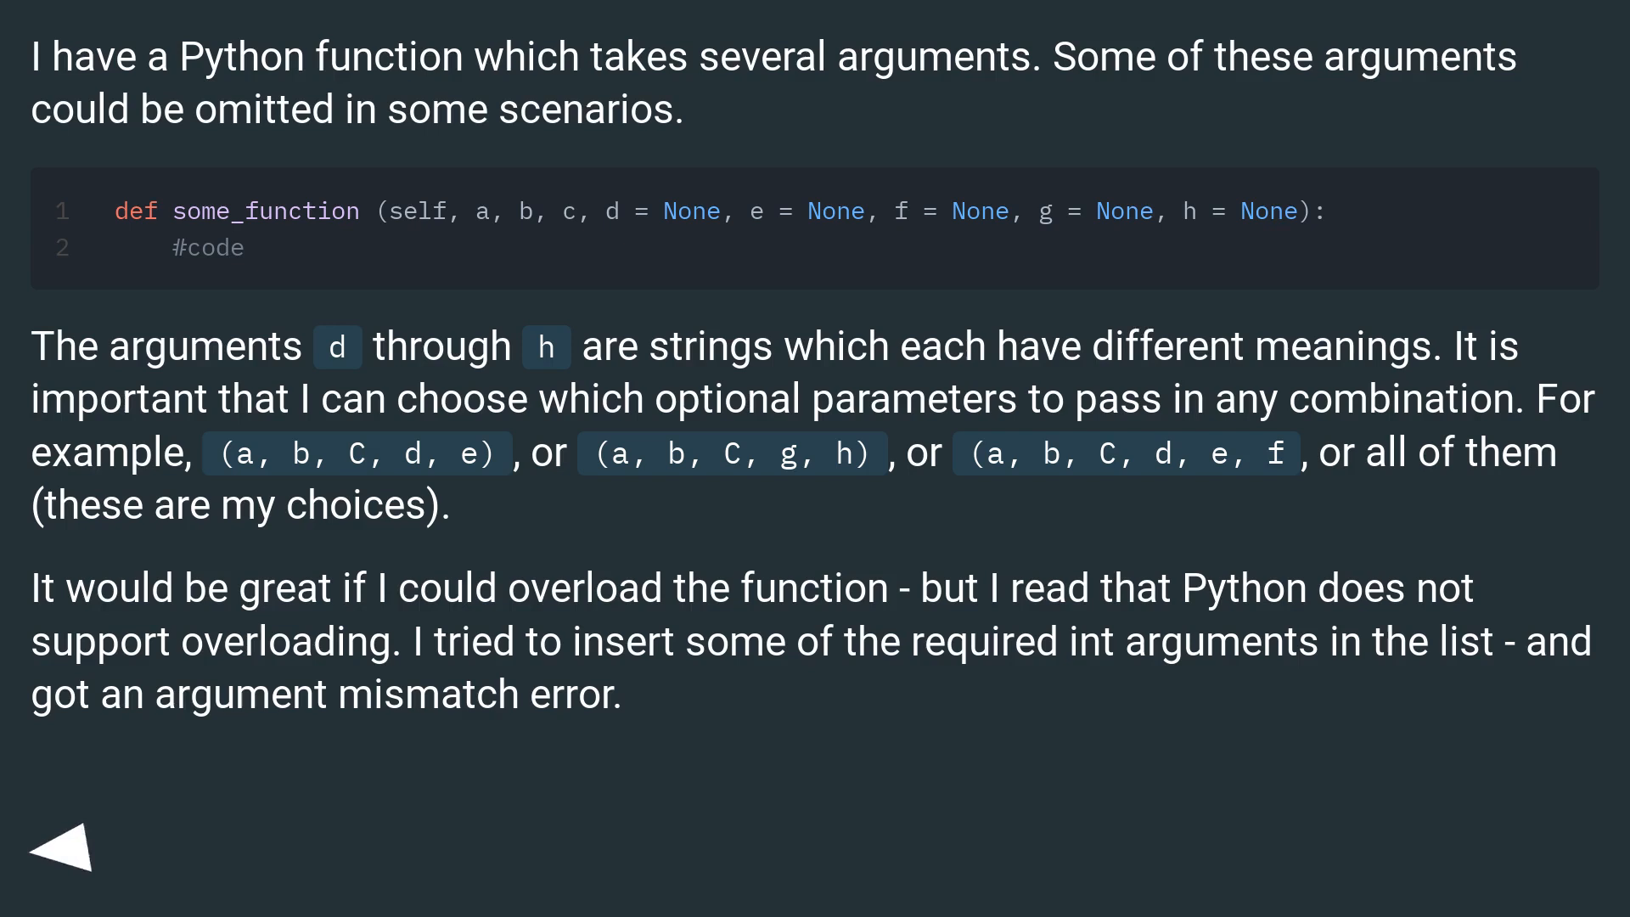
{"action": "left_click", "coordinate": [73, 842]}
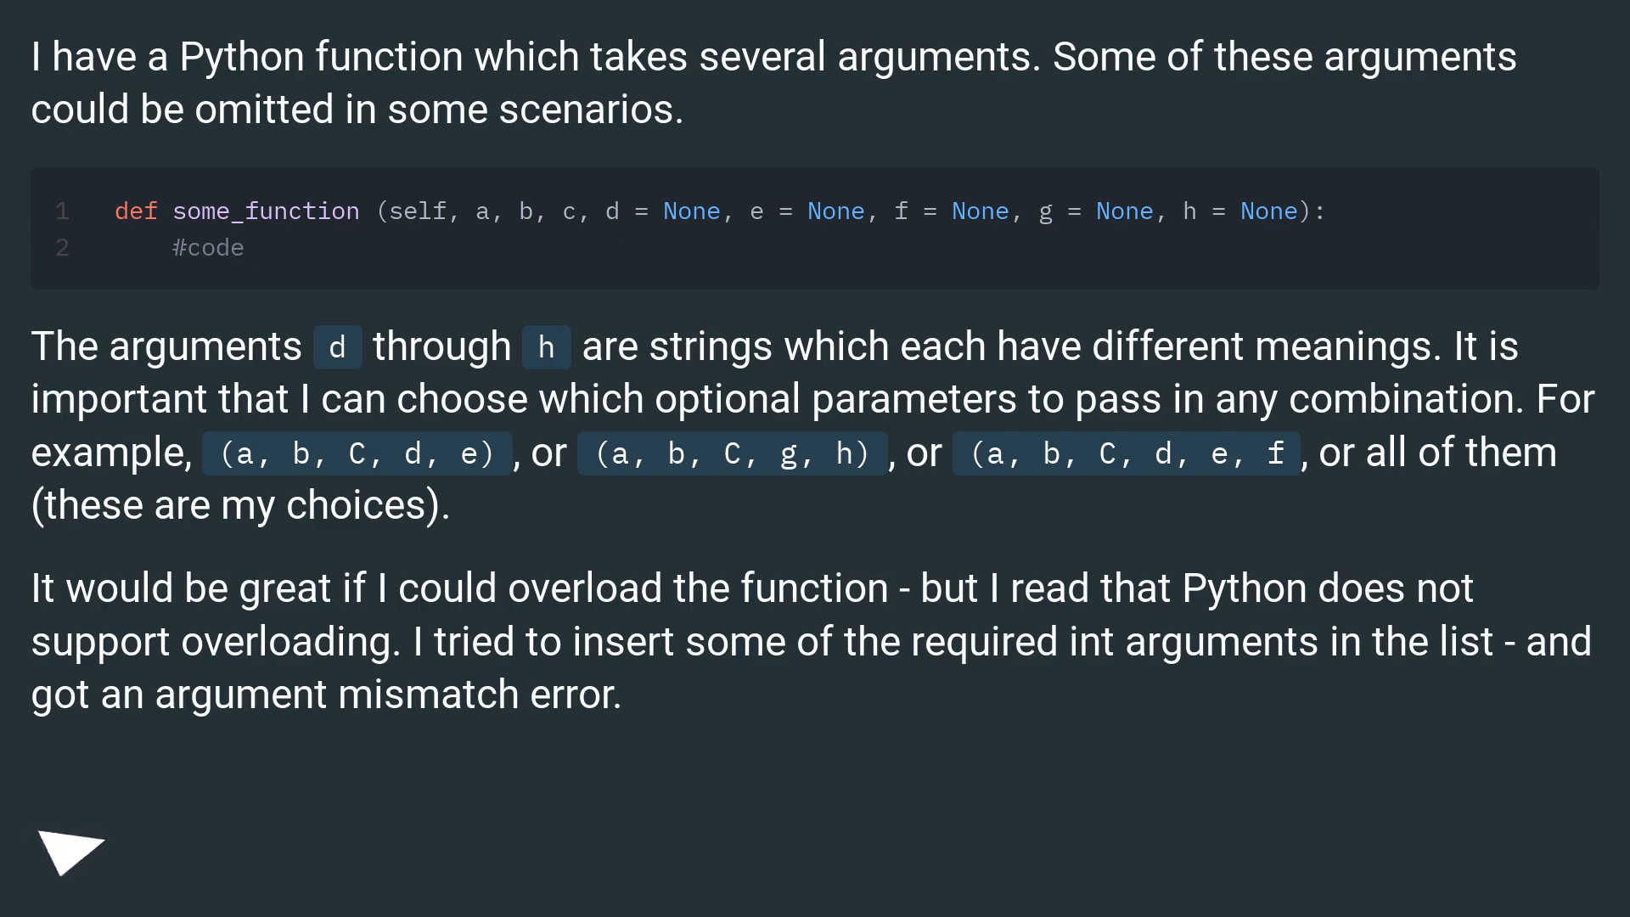
{"action": "left_click", "coordinate": [69, 852]}
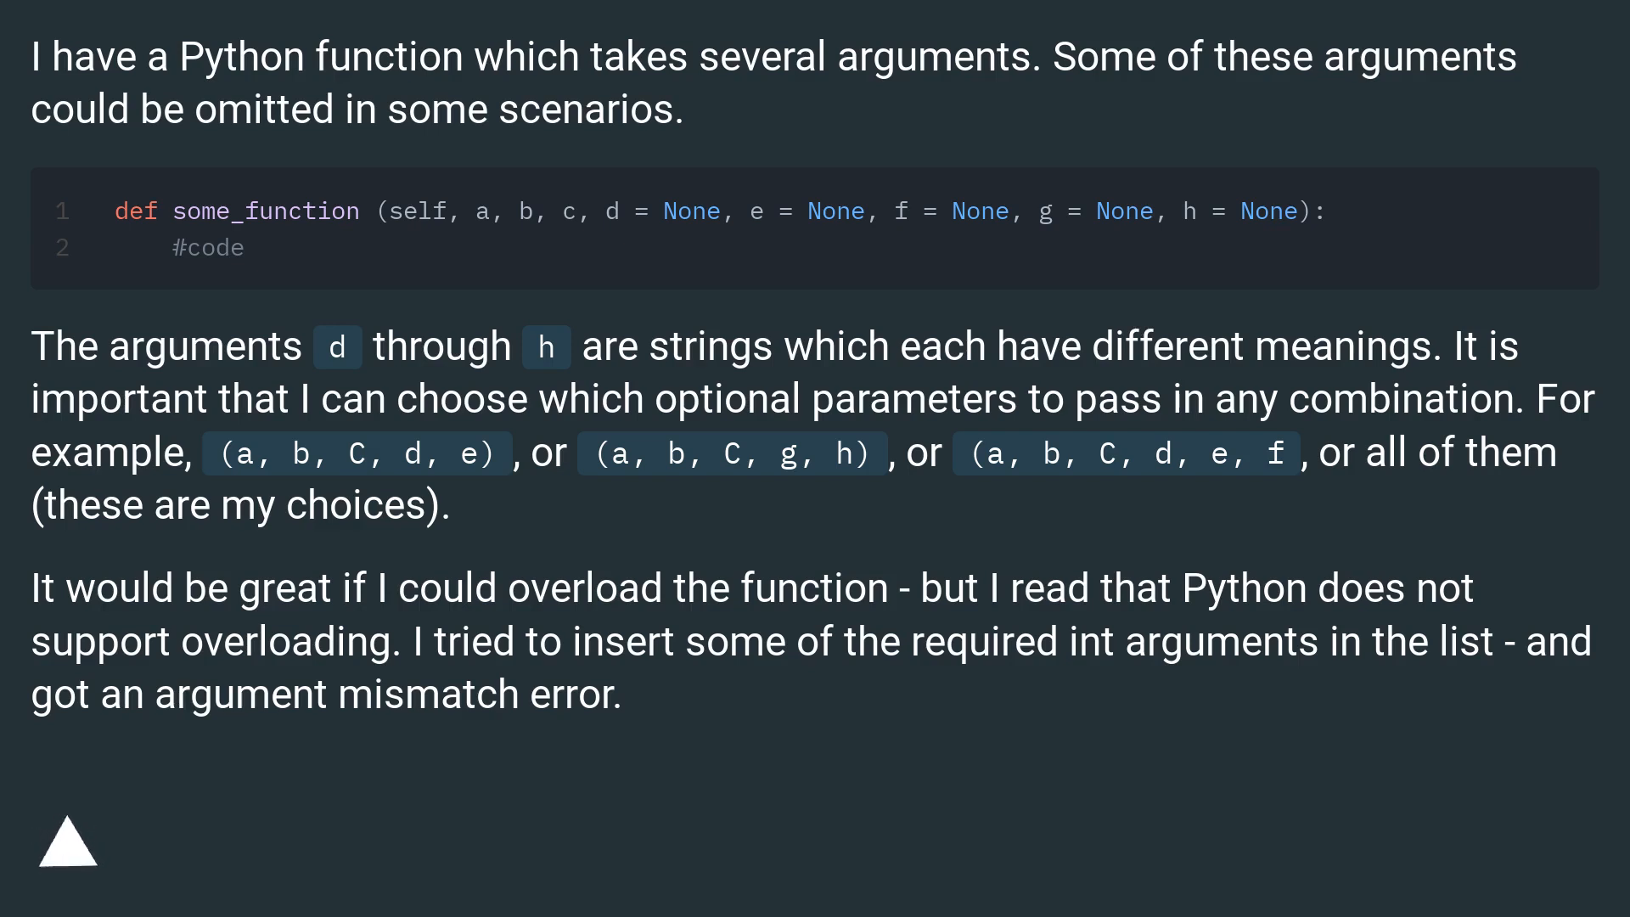
{"action": "left_click", "coordinate": [67, 837]}
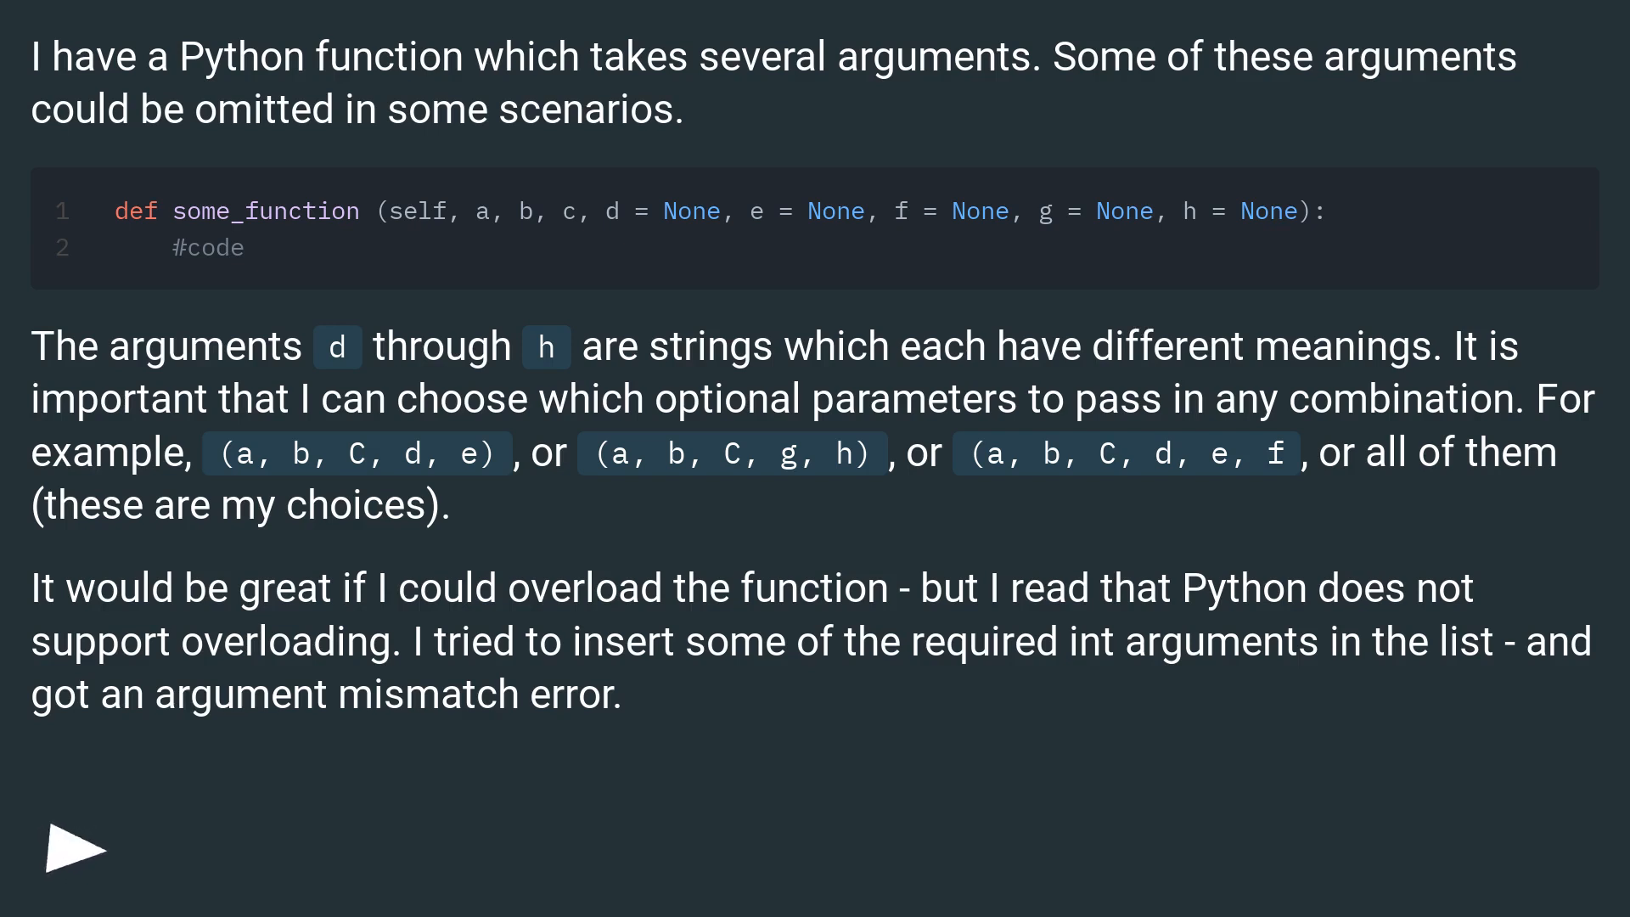
{"action": "left_click", "coordinate": [73, 847]}
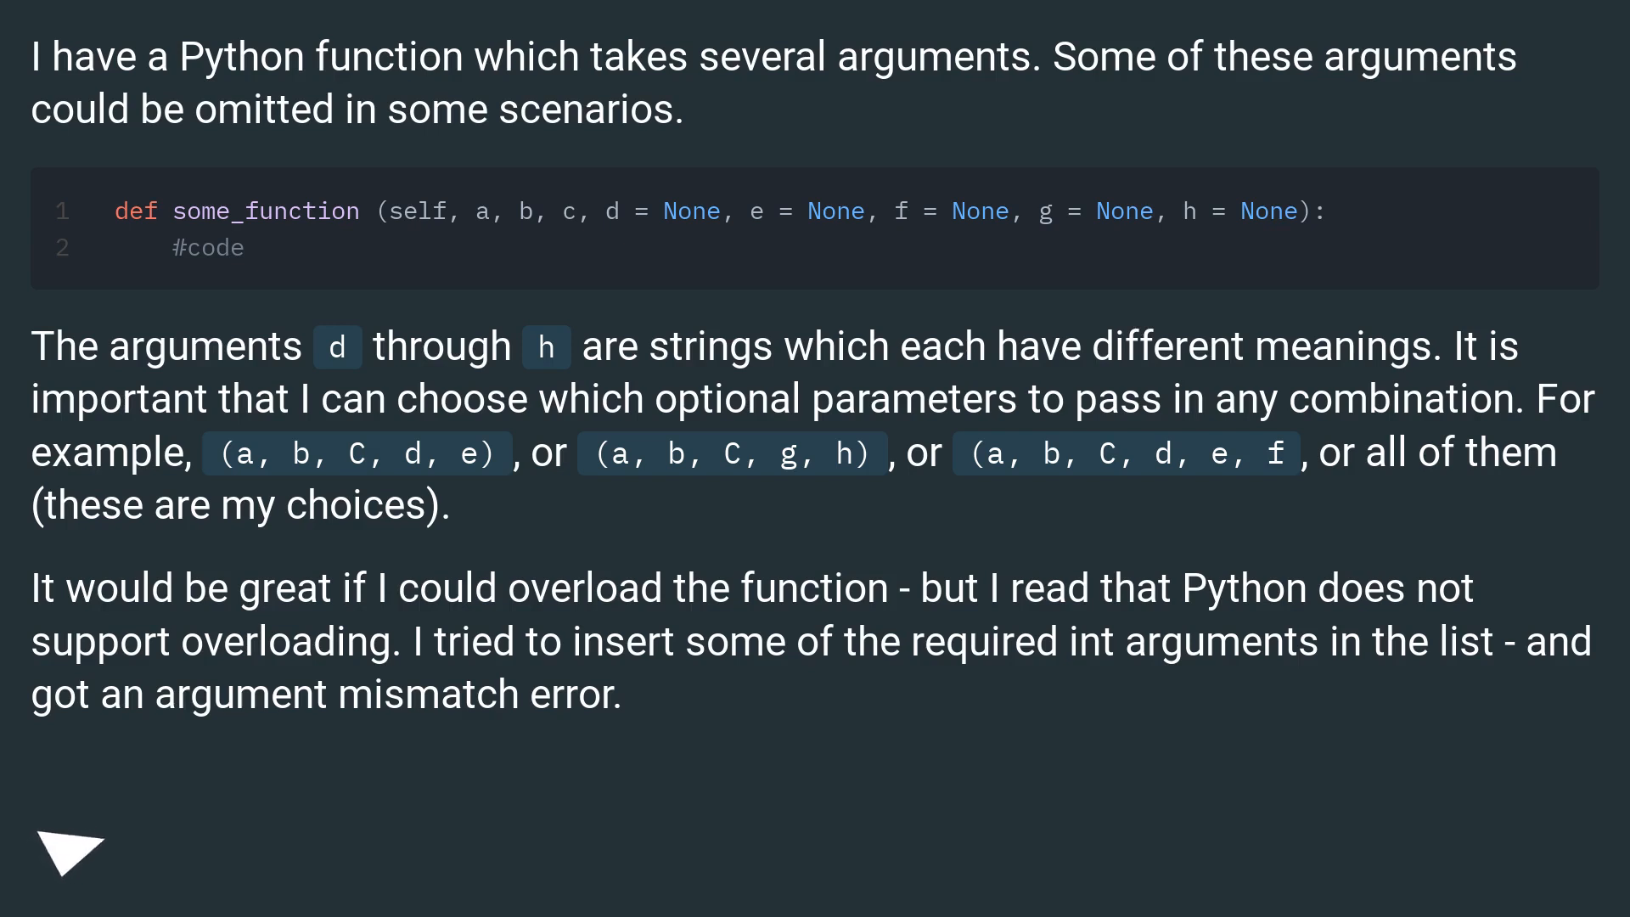
{"action": "left_click", "coordinate": [68, 854]}
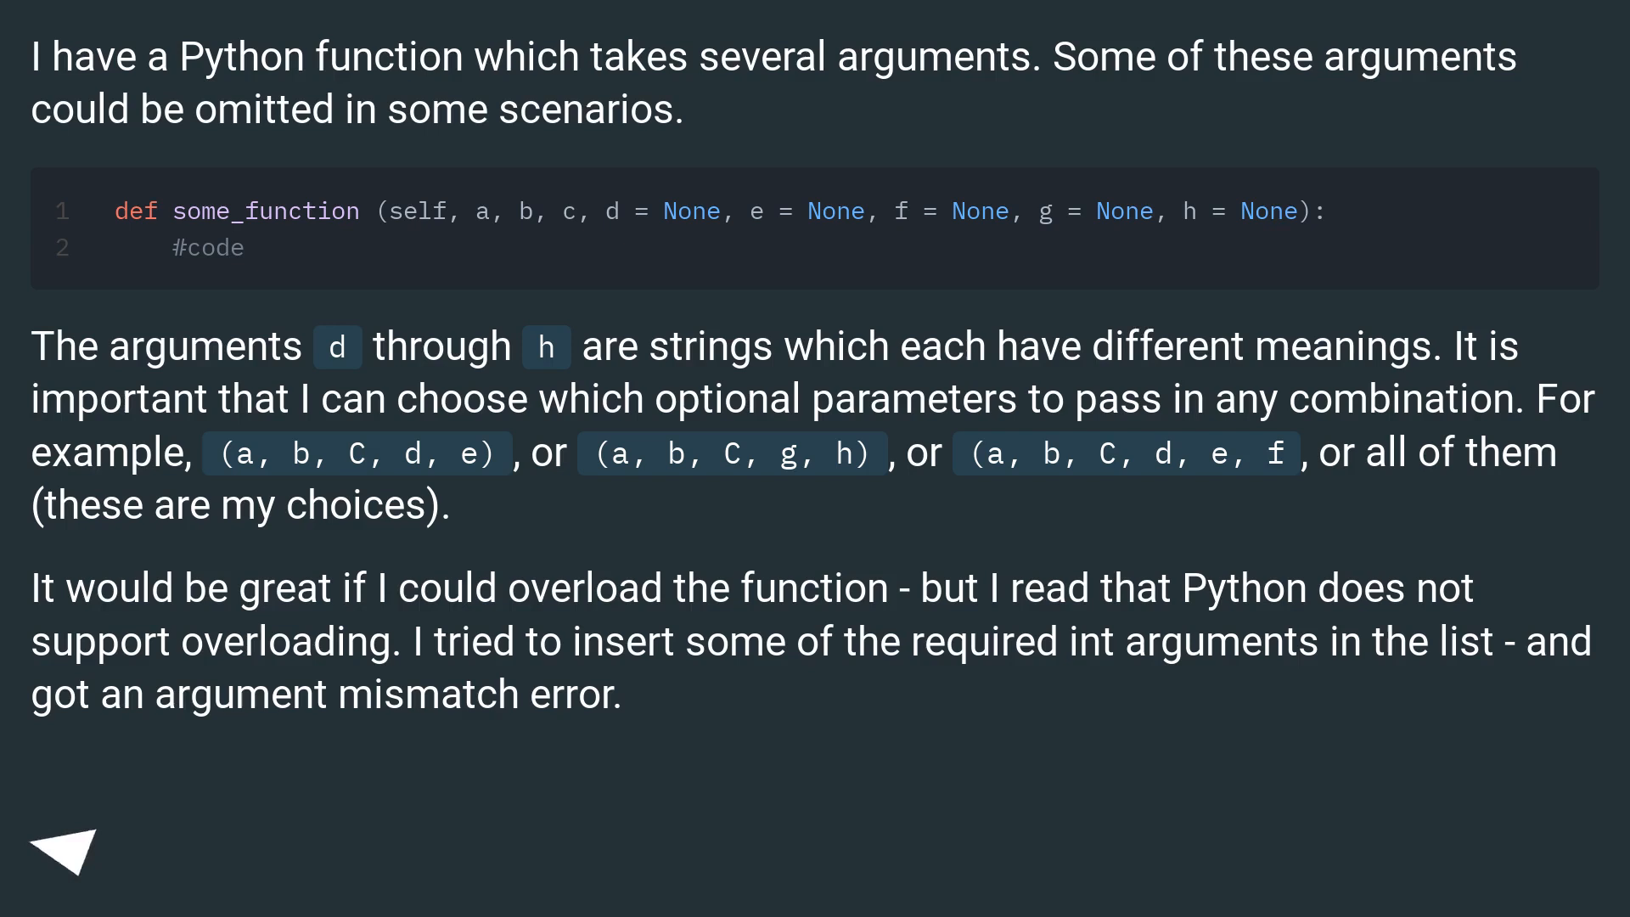
{"action": "left_click", "coordinate": [65, 843]}
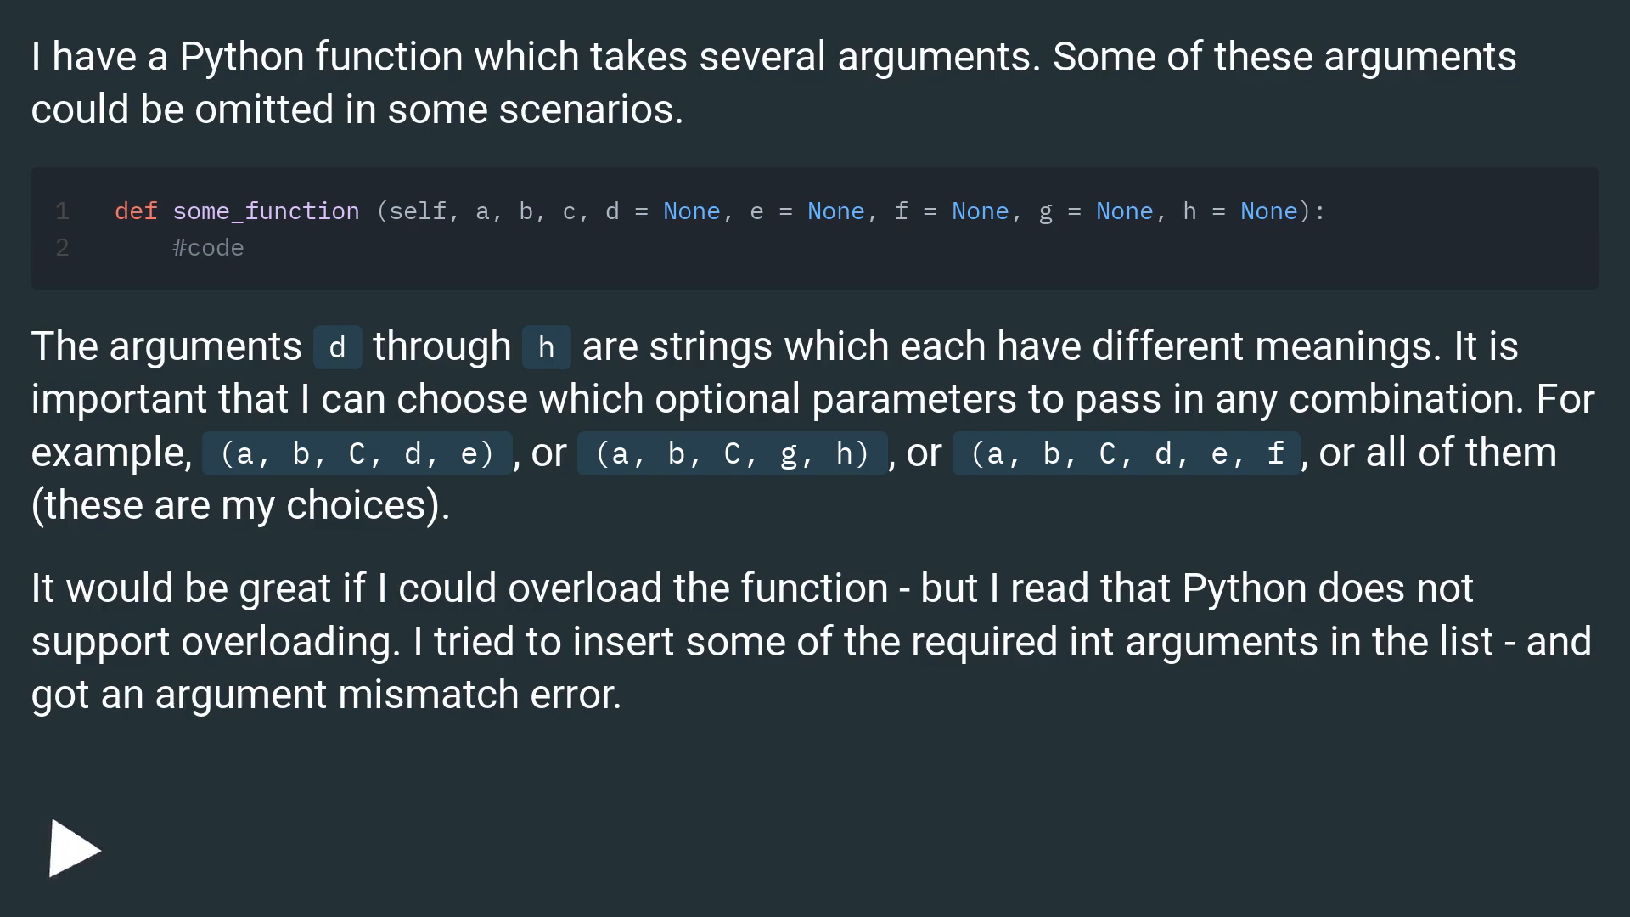
{"action": "left_click", "coordinate": [73, 849]}
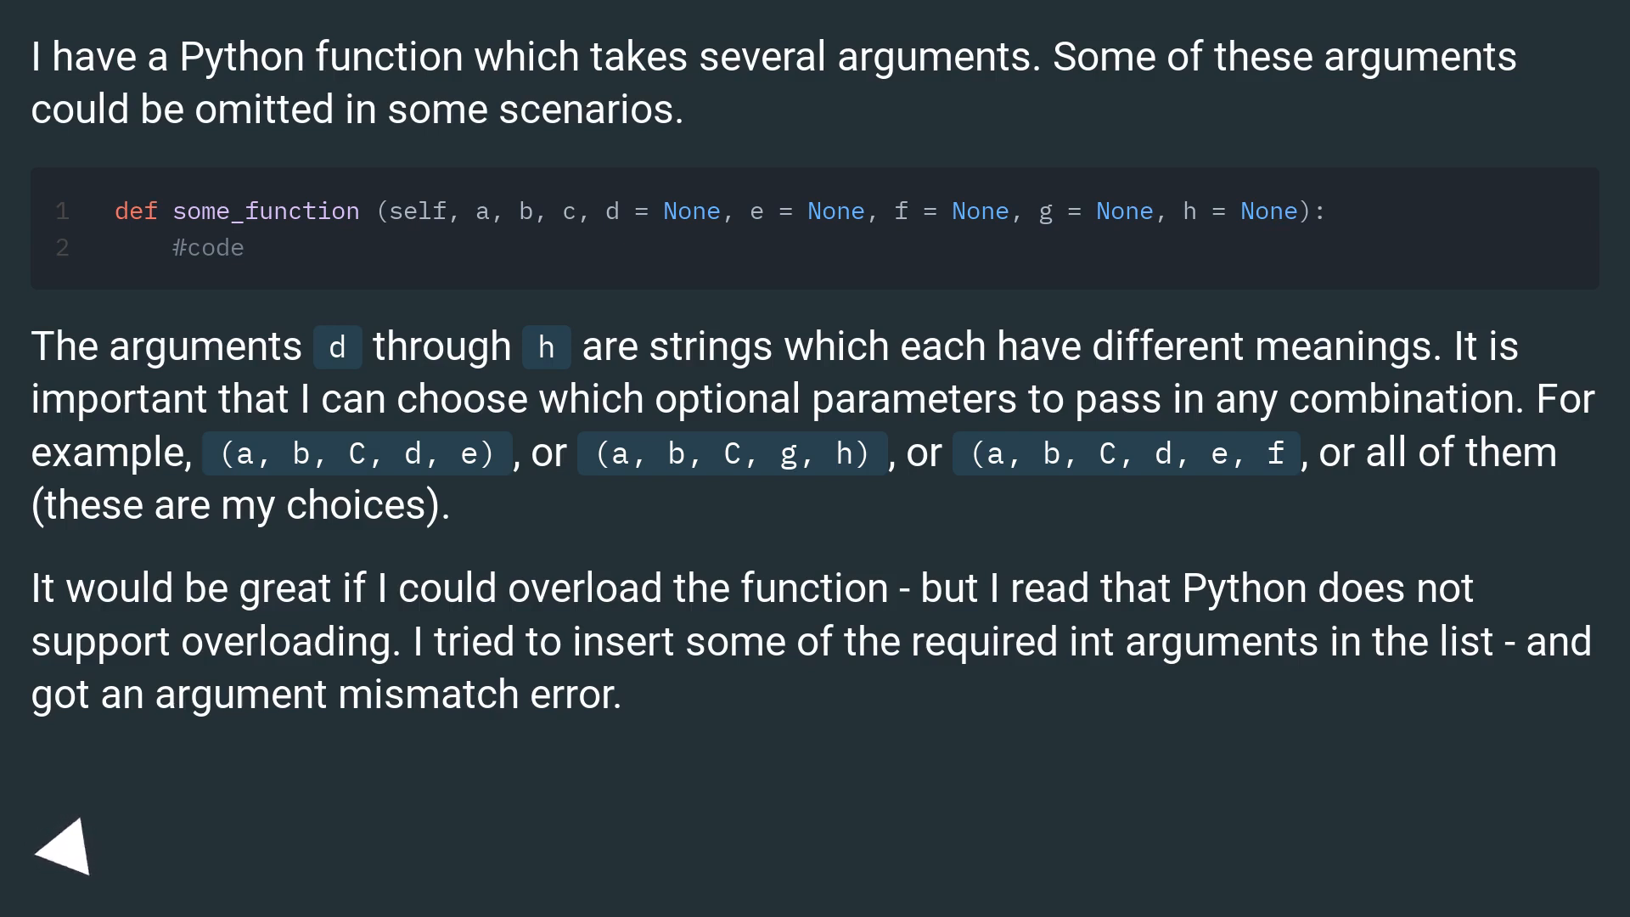
{"action": "left_click", "coordinate": [65, 847]}
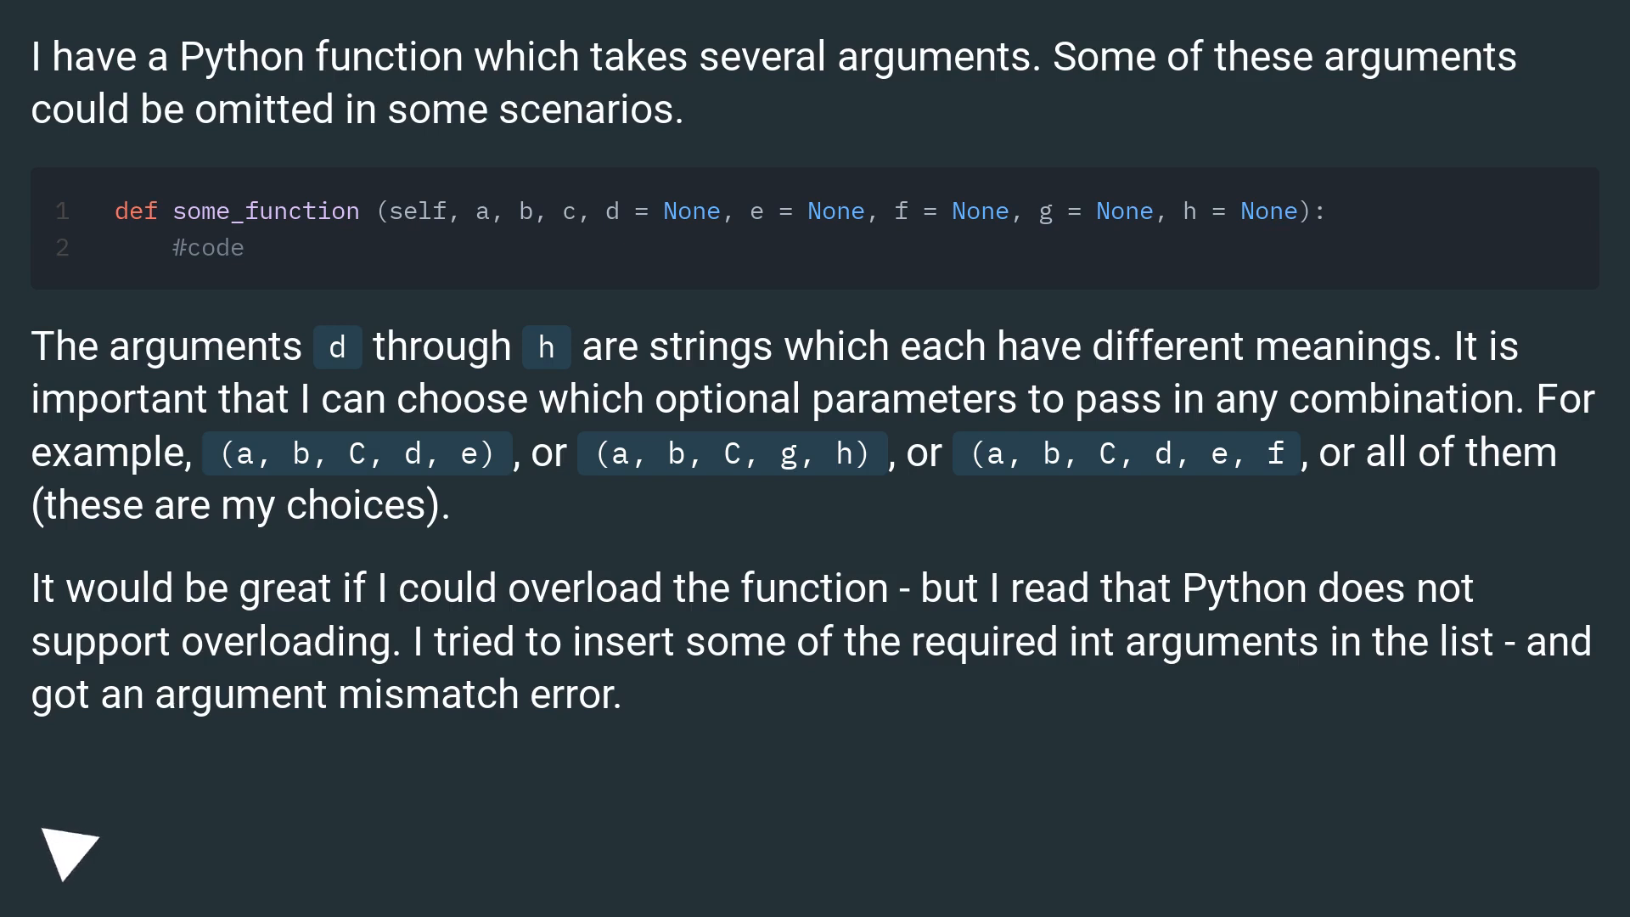
{"action": "left_click", "coordinate": [68, 853]}
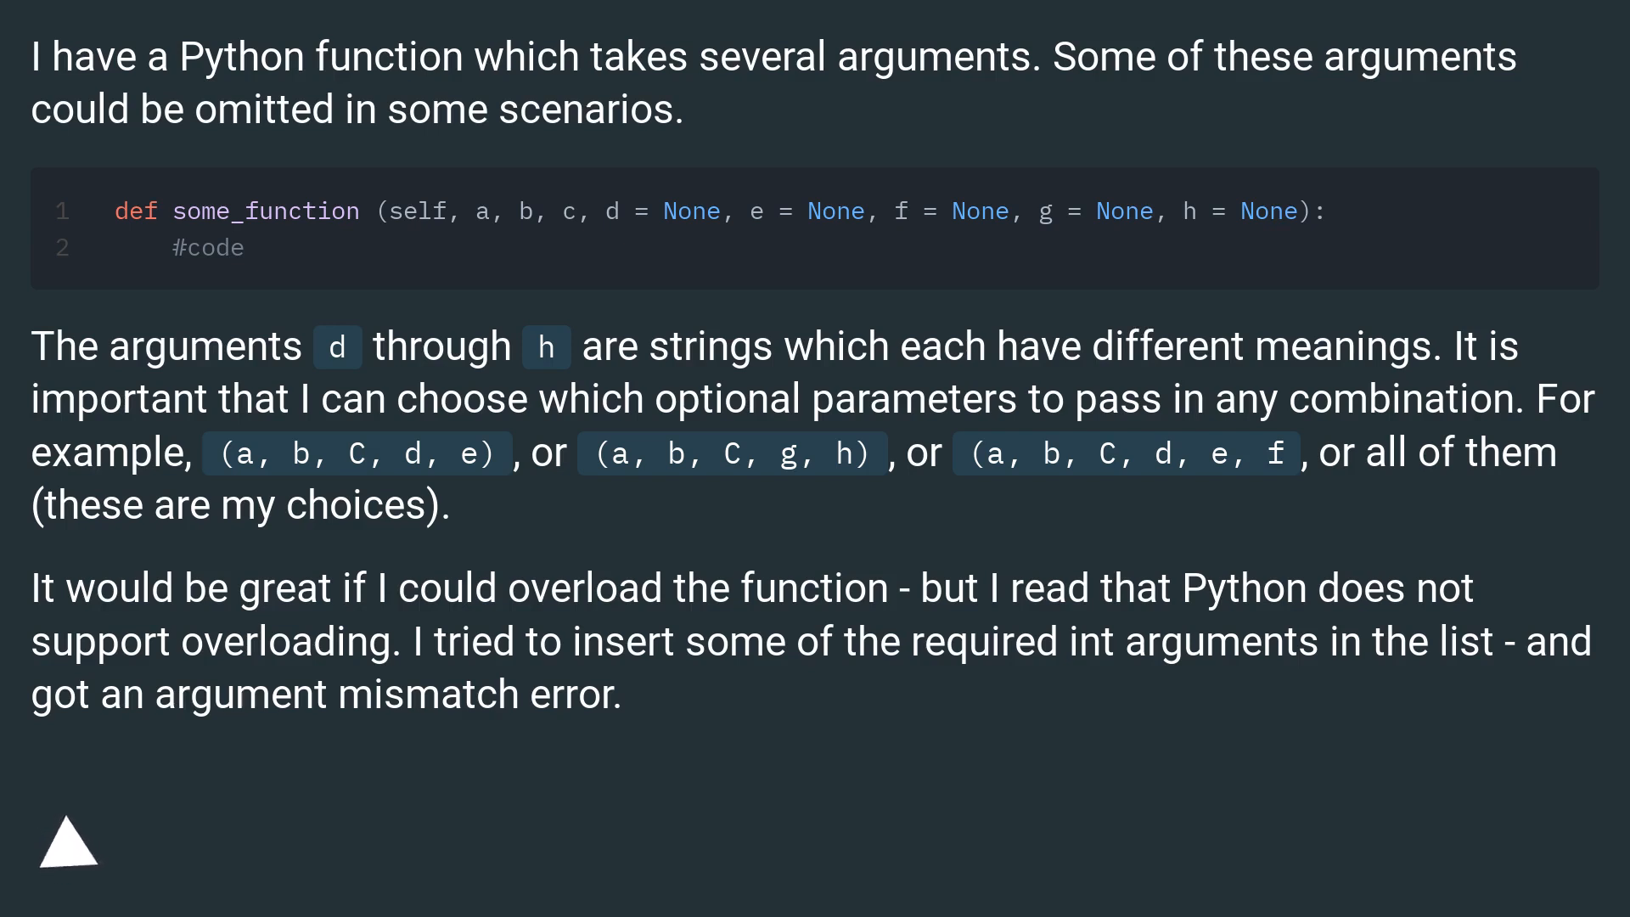
{"action": "left_click", "coordinate": [66, 841]}
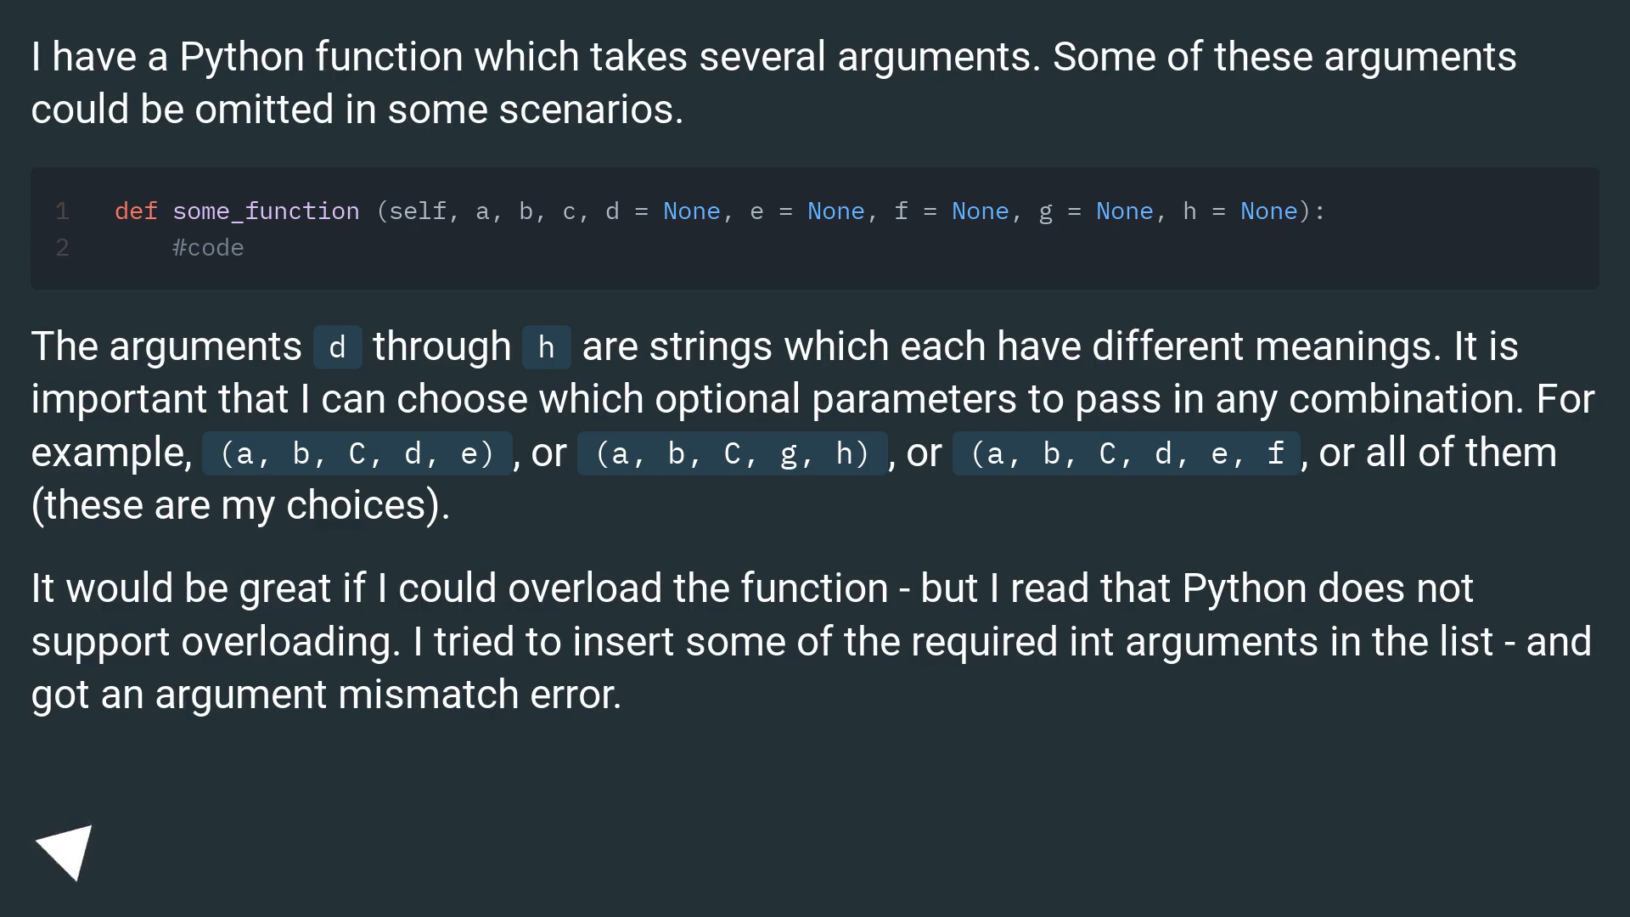
{"action": "left_click", "coordinate": [66, 848]}
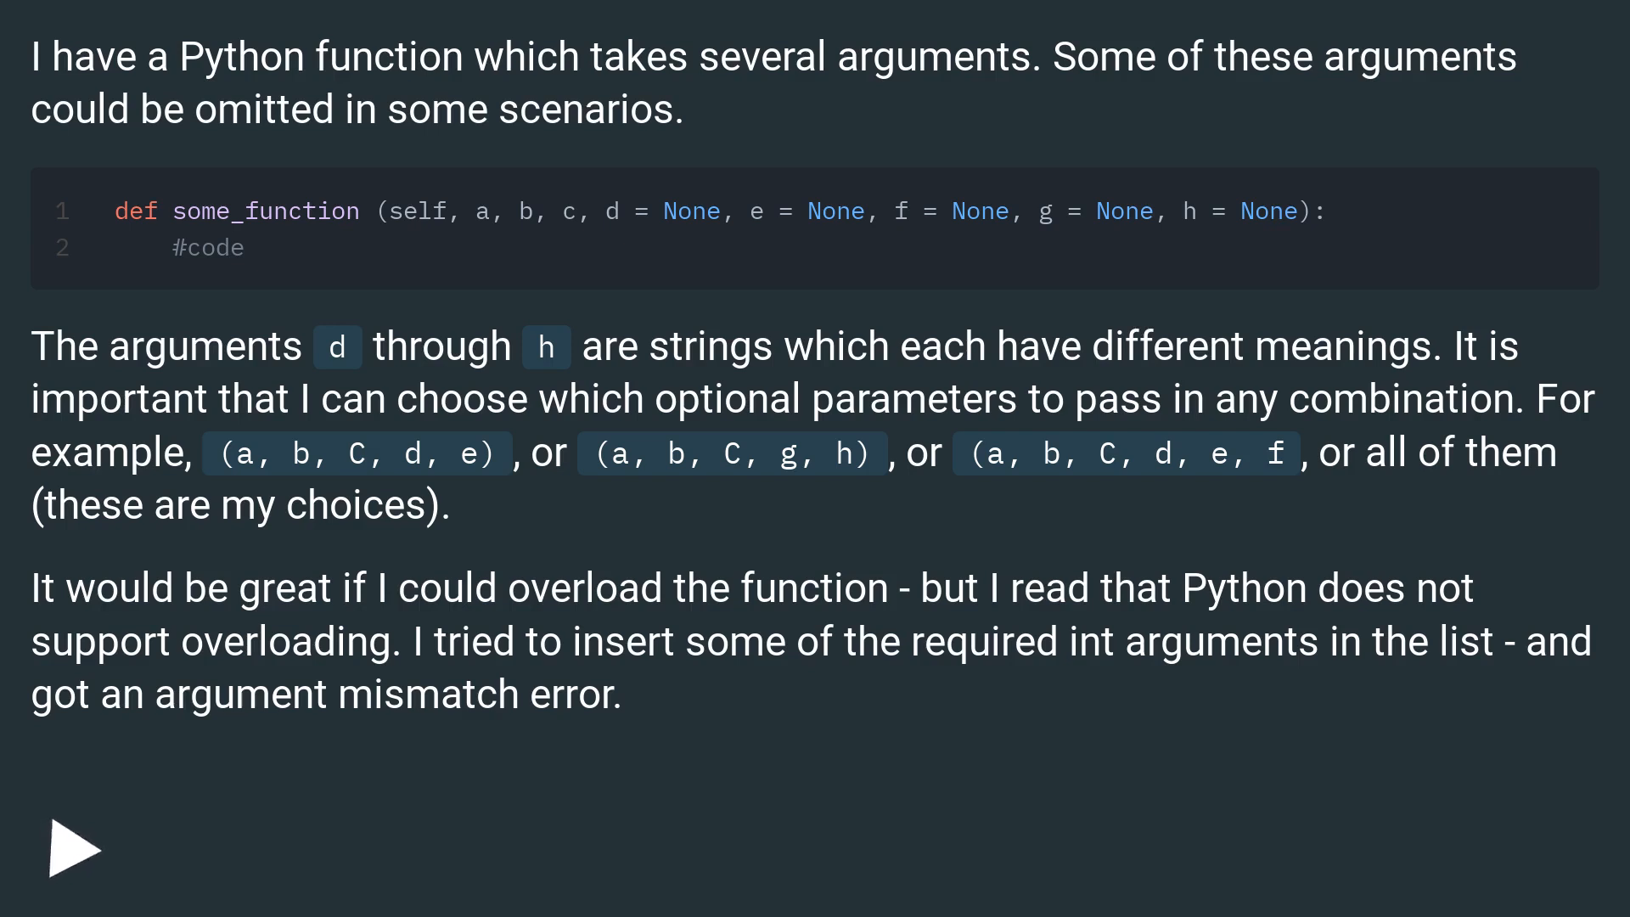
{"action": "left_click", "coordinate": [75, 847]}
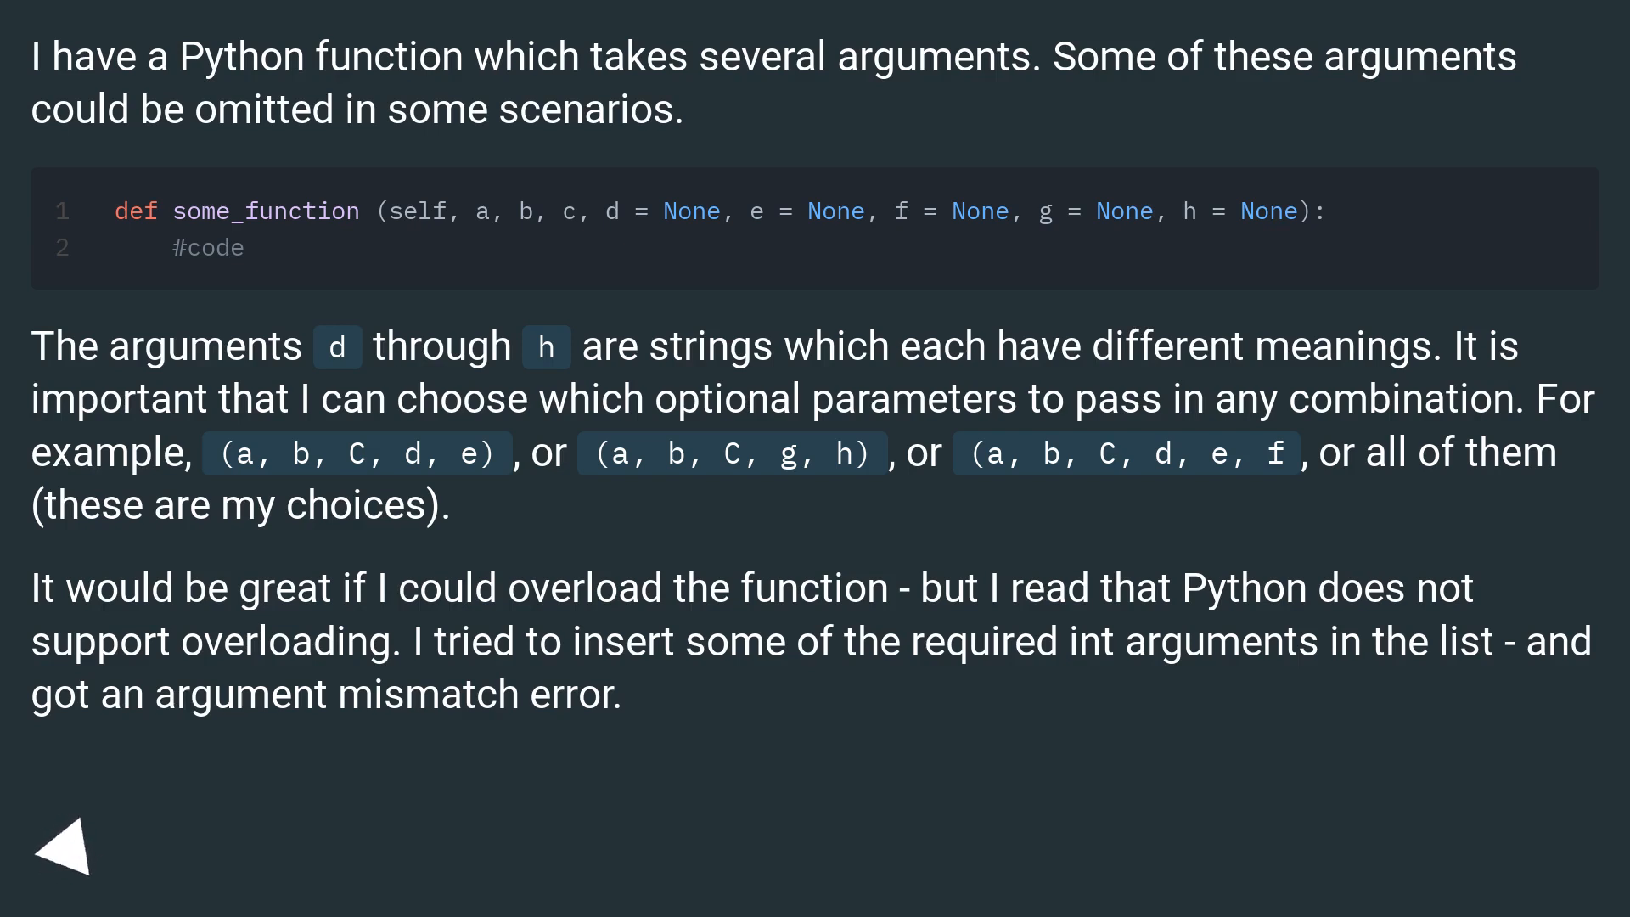
{"action": "left_click", "coordinate": [66, 845]}
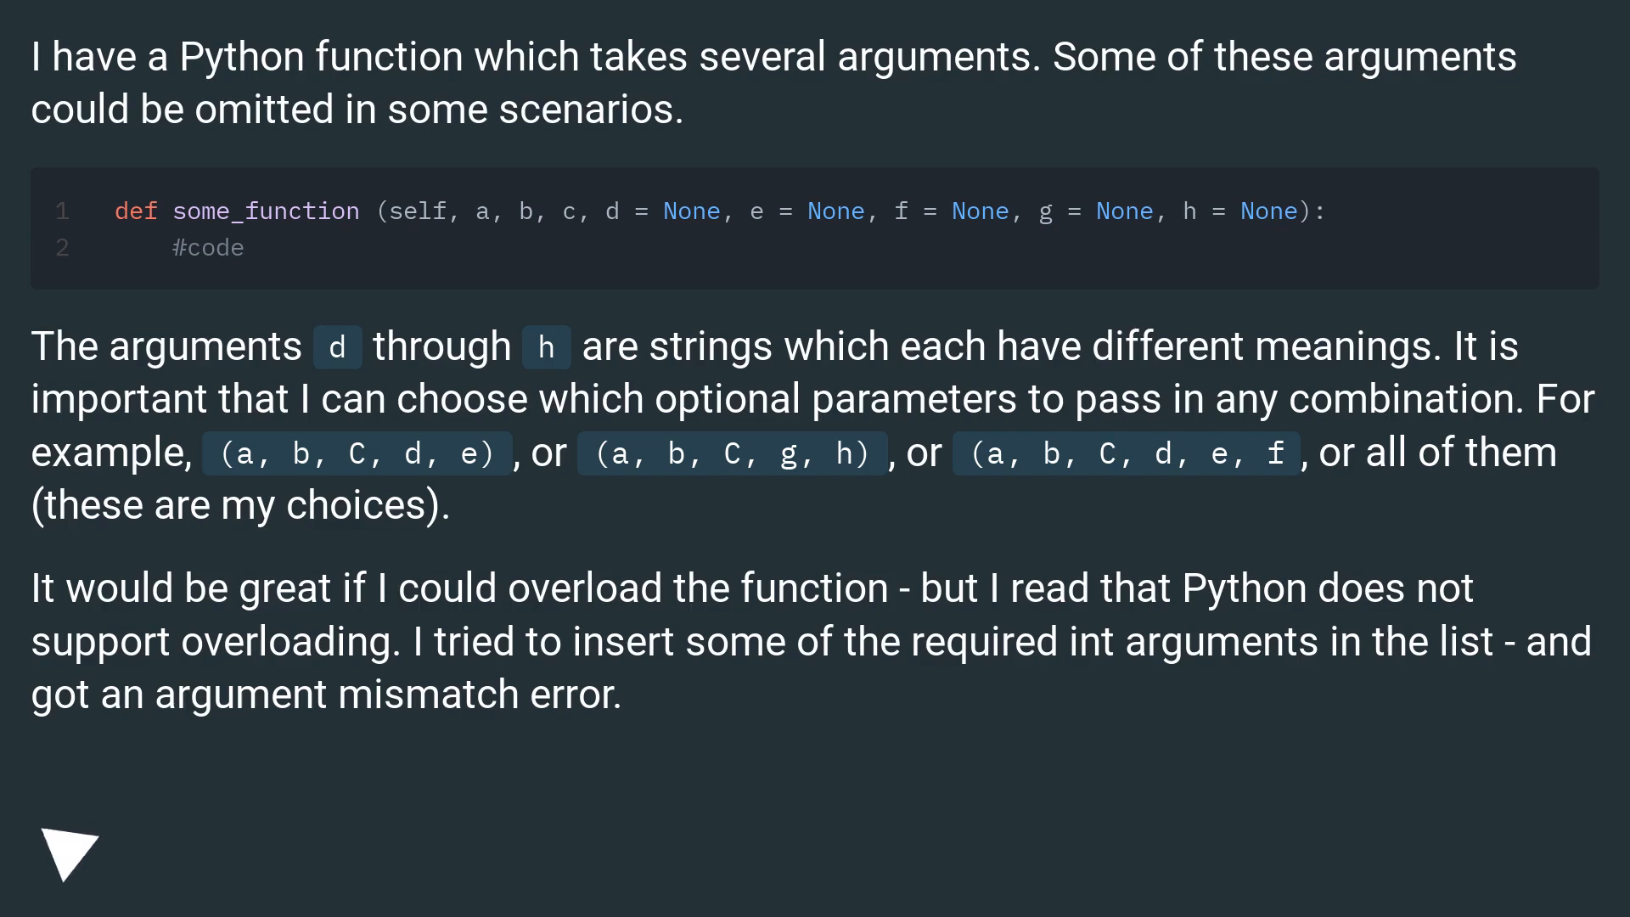
{"action": "left_click", "coordinate": [67, 859]}
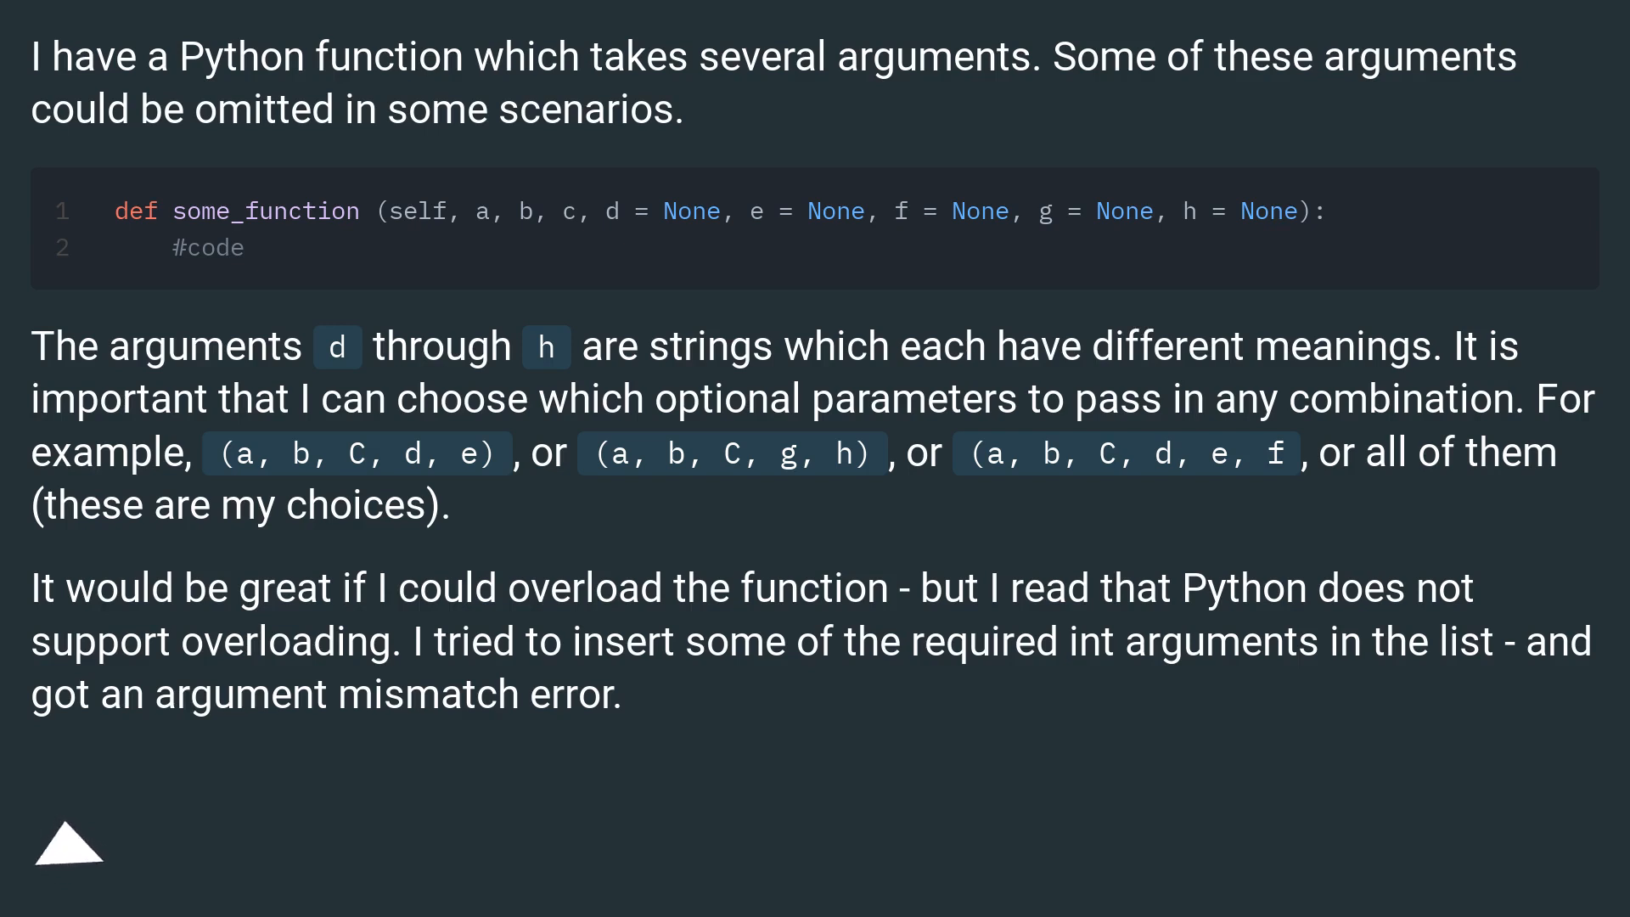
{"action": "left_click", "coordinate": [66, 842]}
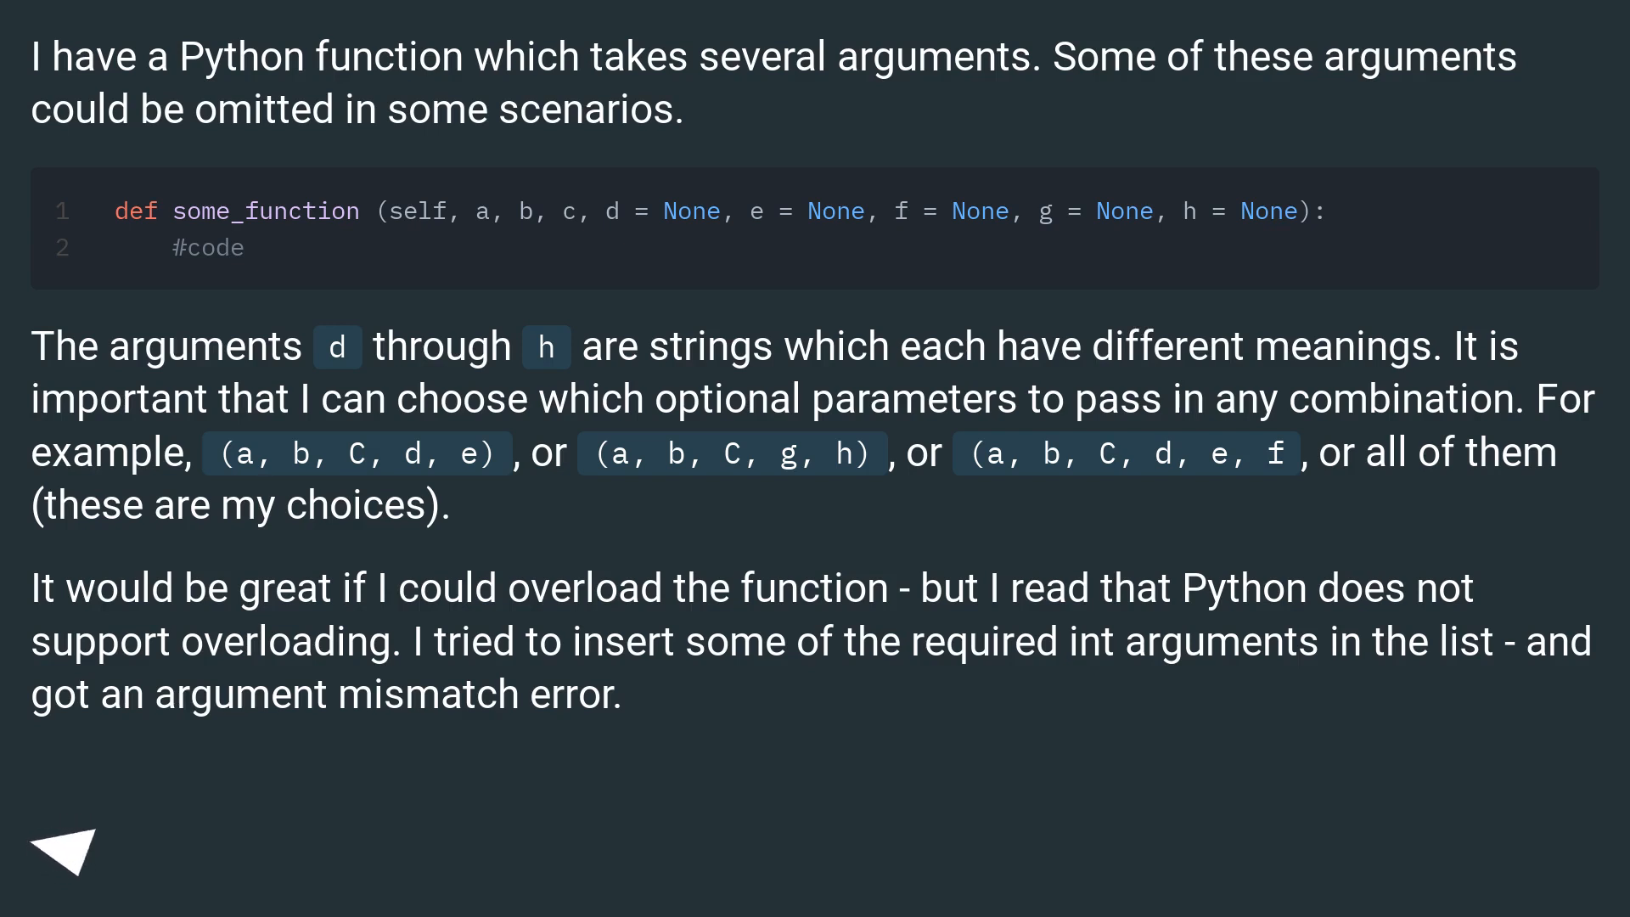
{"action": "left_click", "coordinate": [63, 842]}
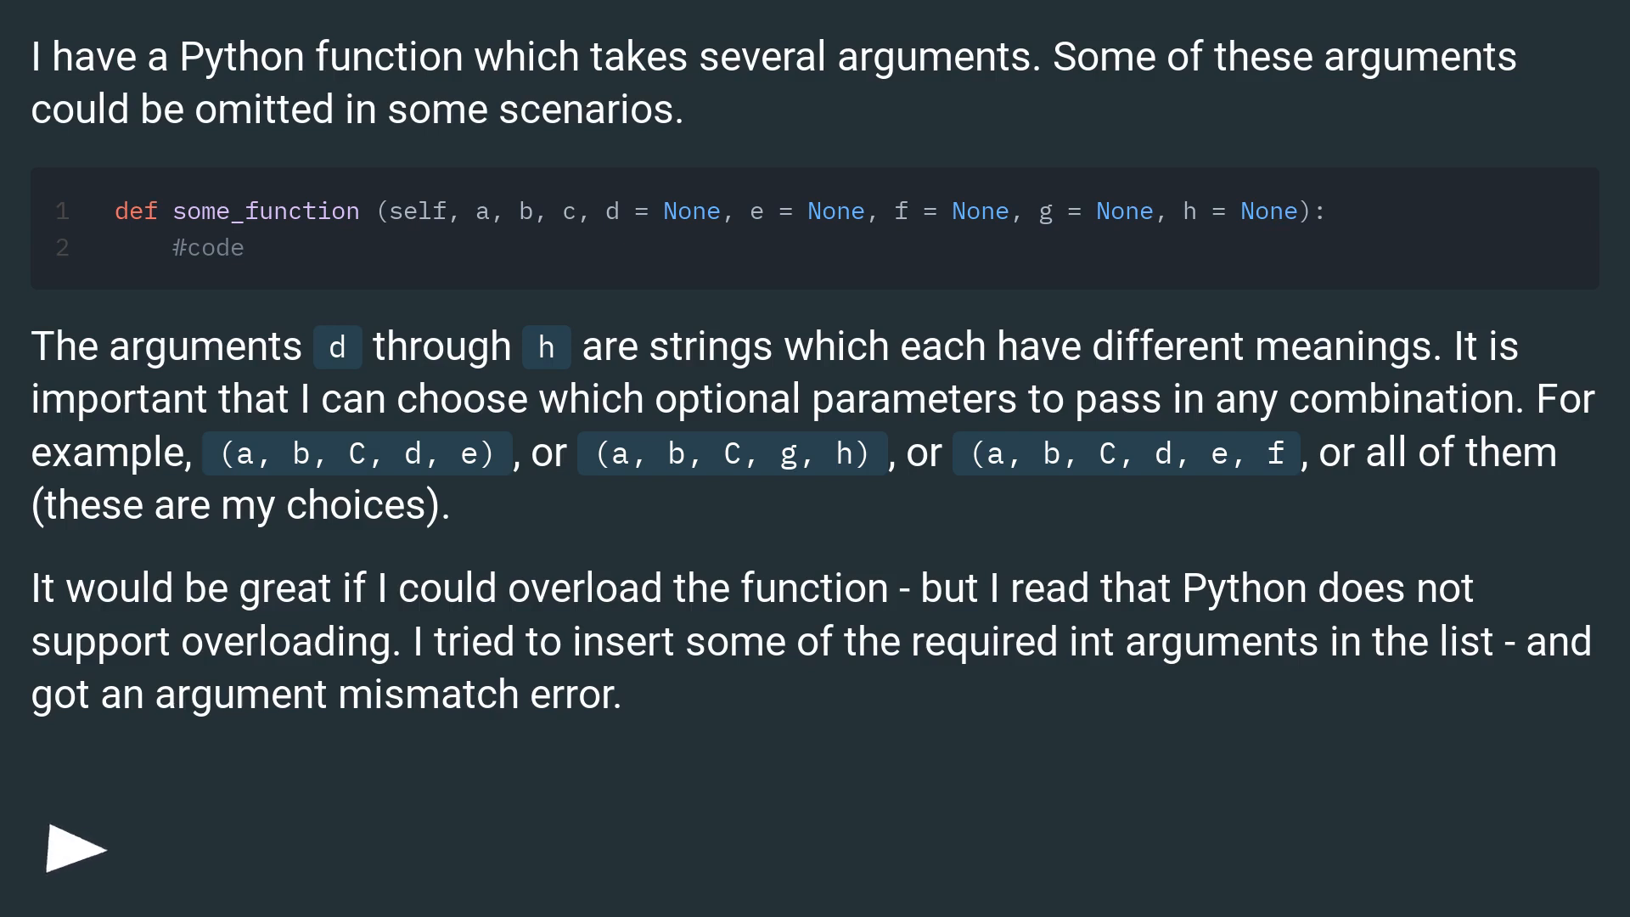
{"action": "left_click", "coordinate": [73, 847]}
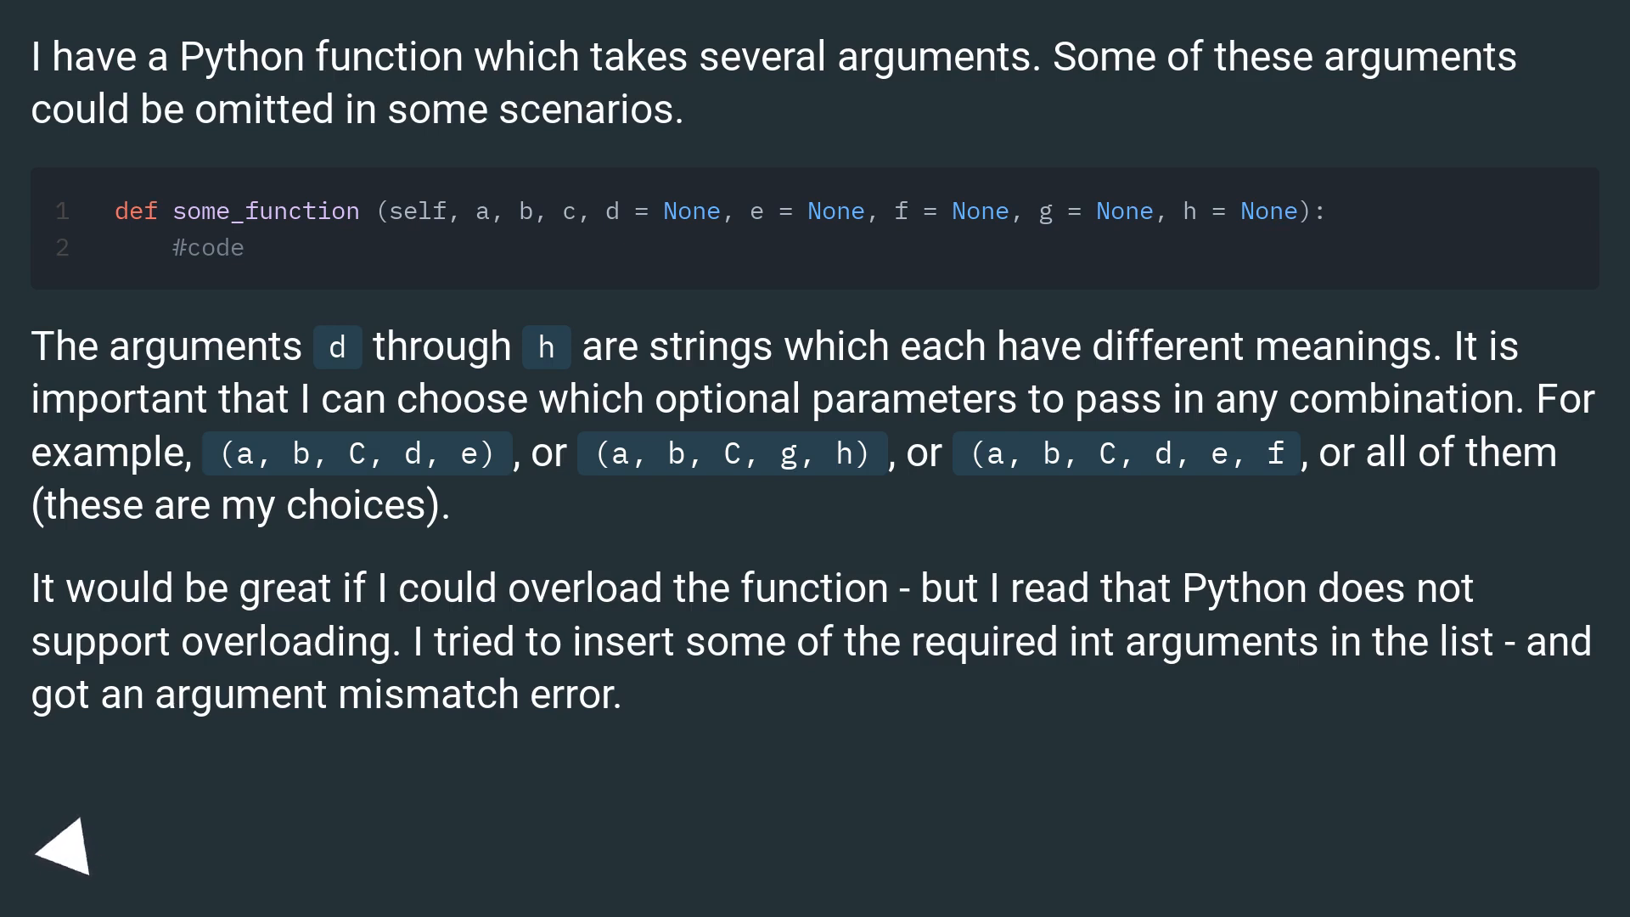
{"action": "left_click", "coordinate": [64, 847]}
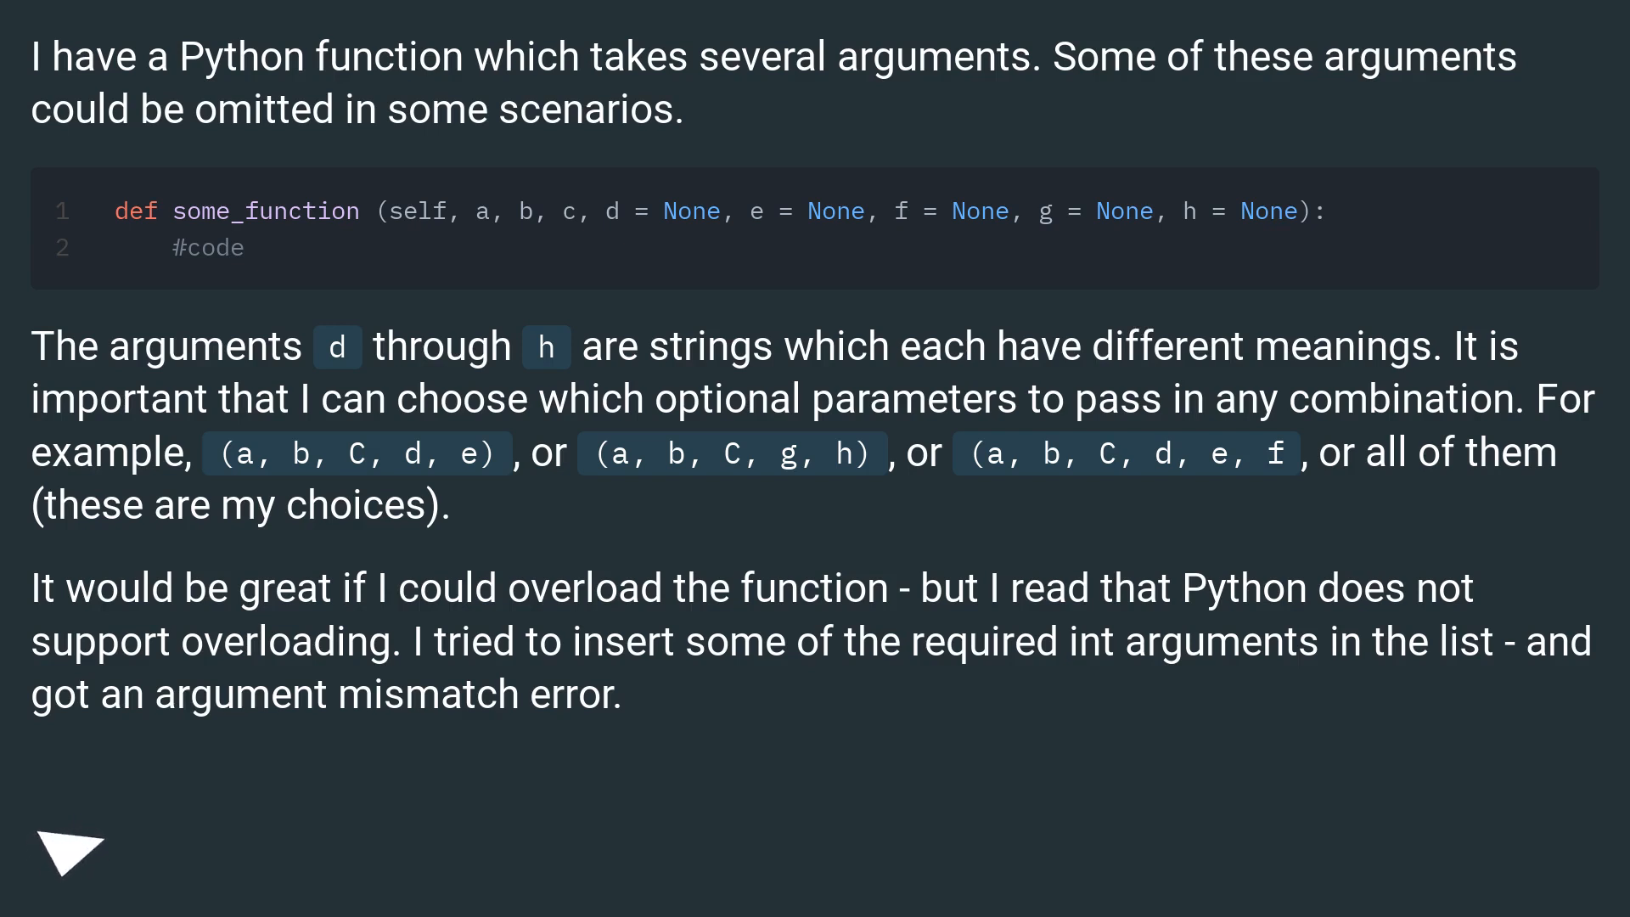
{"action": "left_click", "coordinate": [68, 852]}
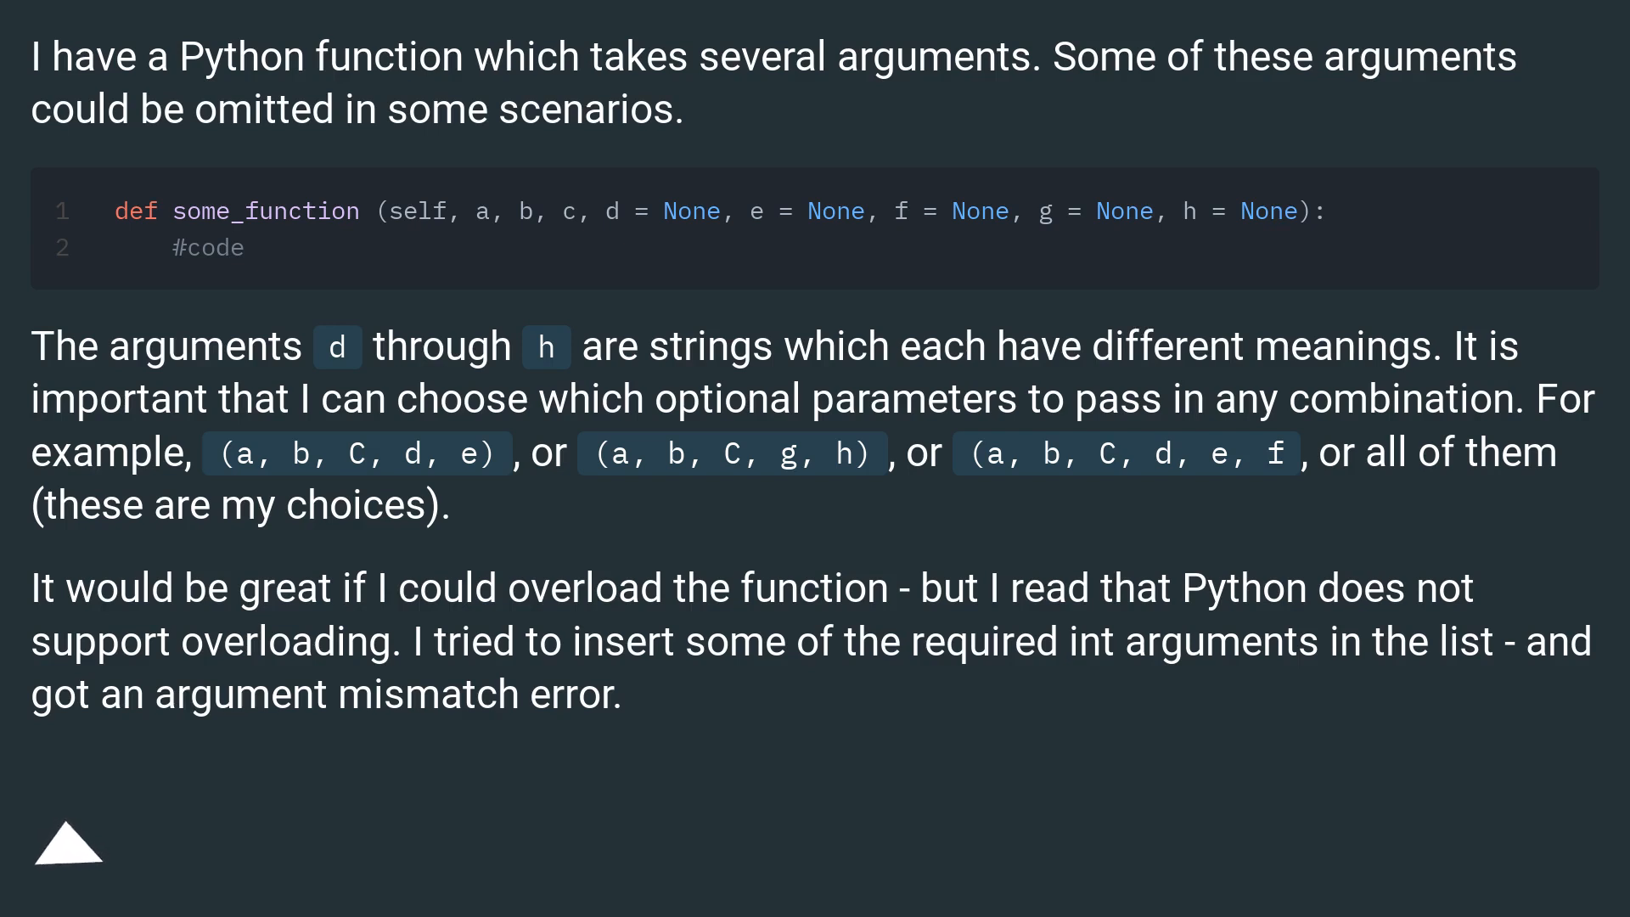
{"action": "left_click", "coordinate": [68, 842]}
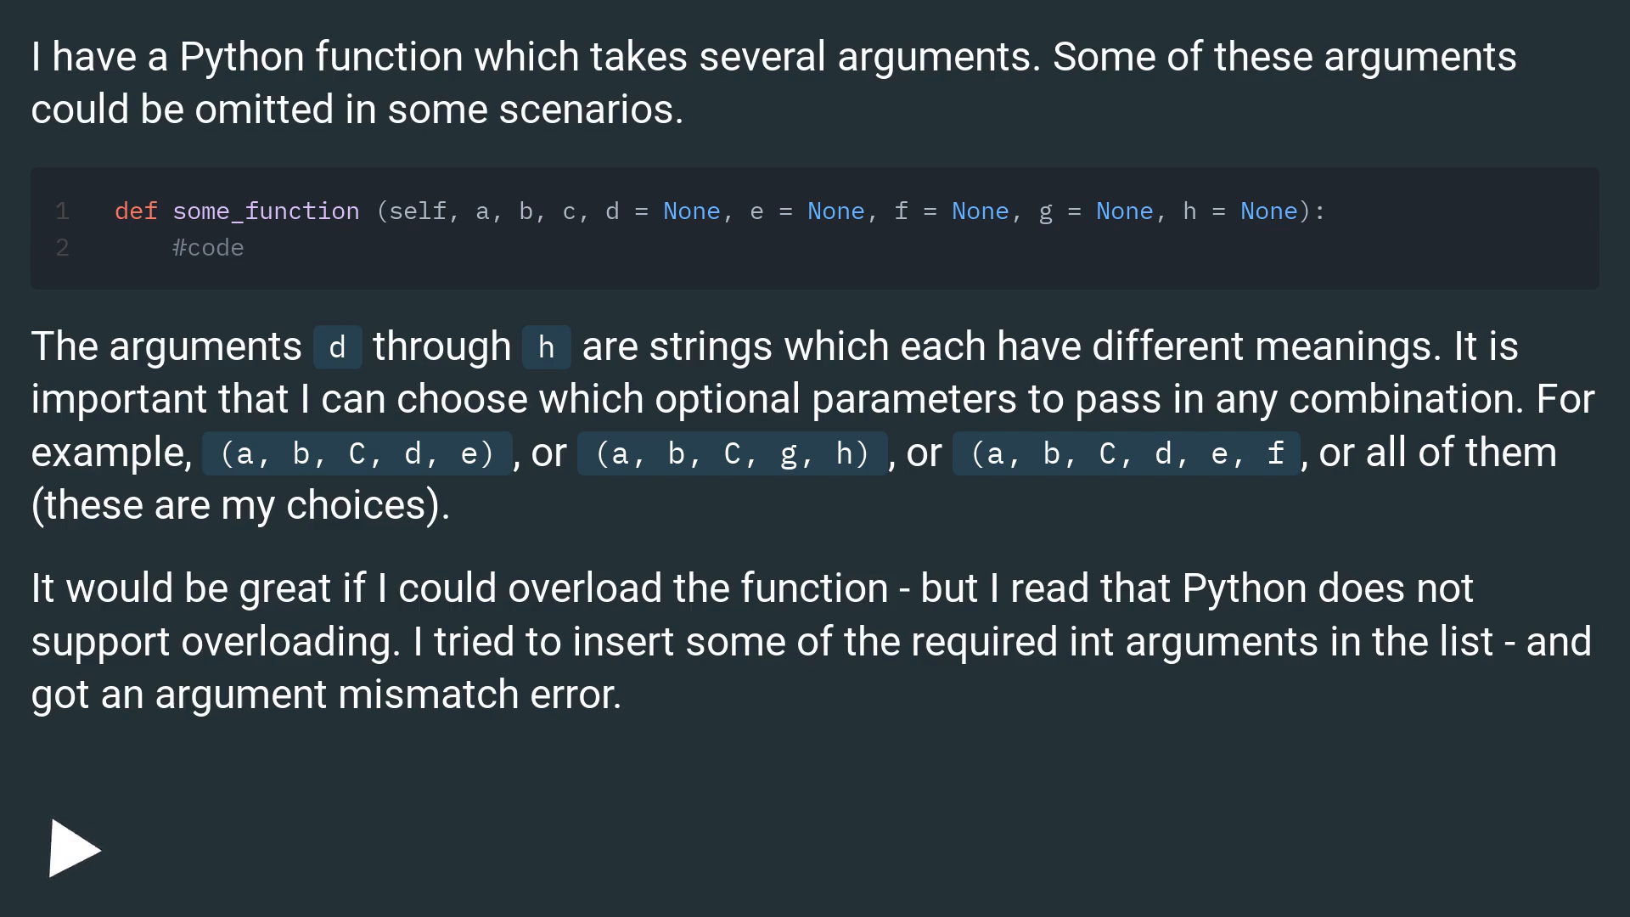
{"action": "left_click", "coordinate": [75, 845]}
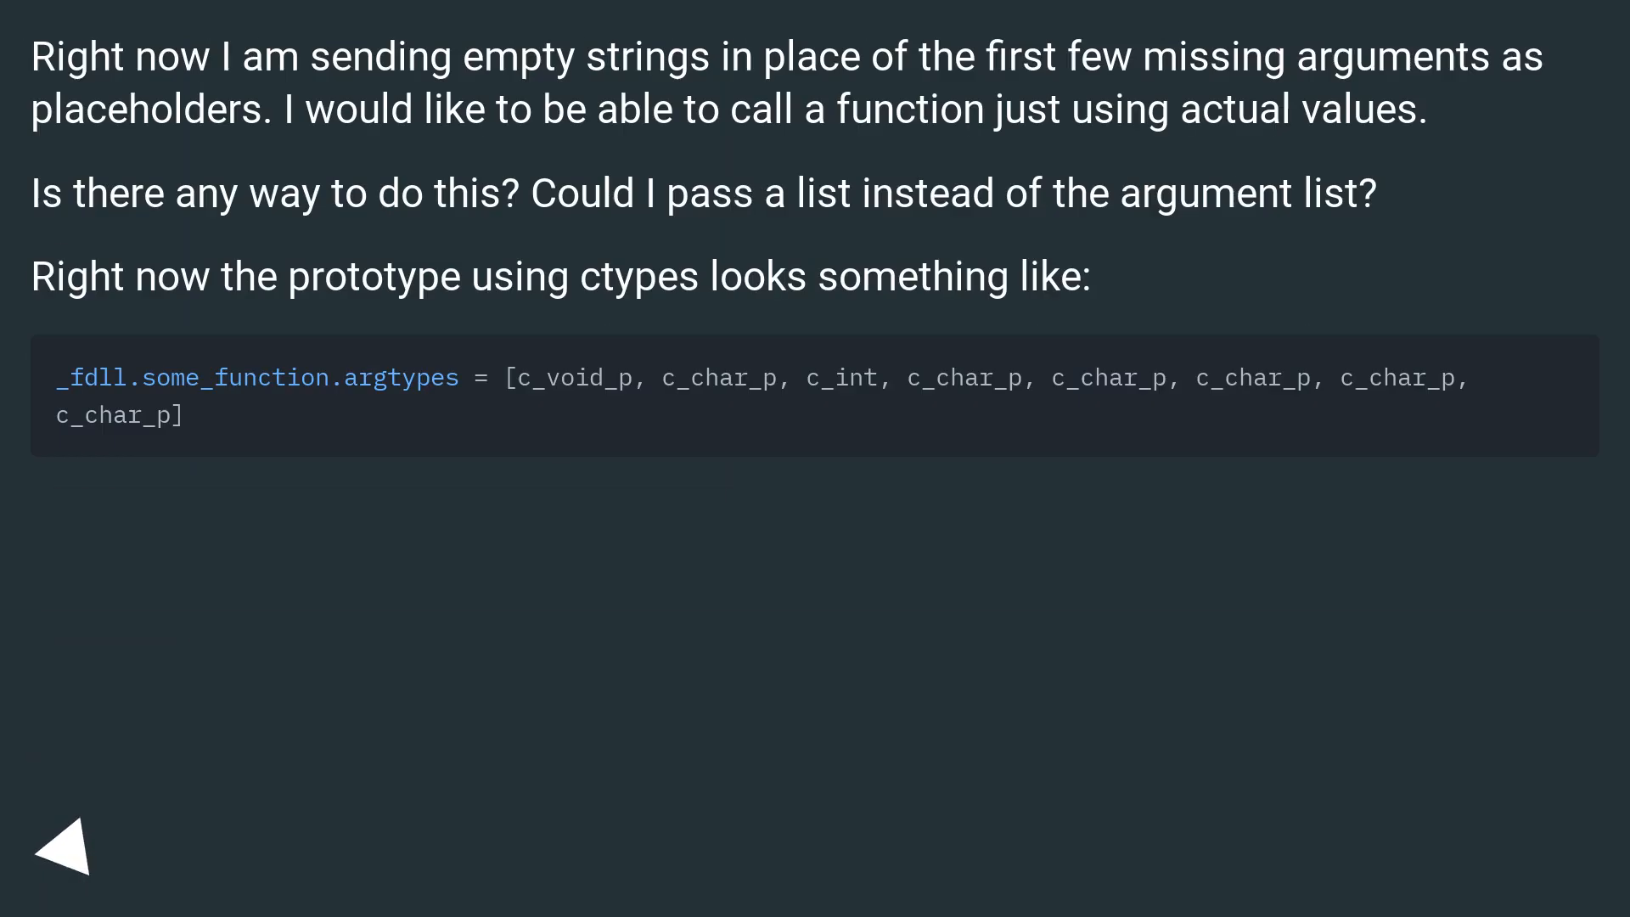
{"action": "left_click", "coordinate": [64, 844]}
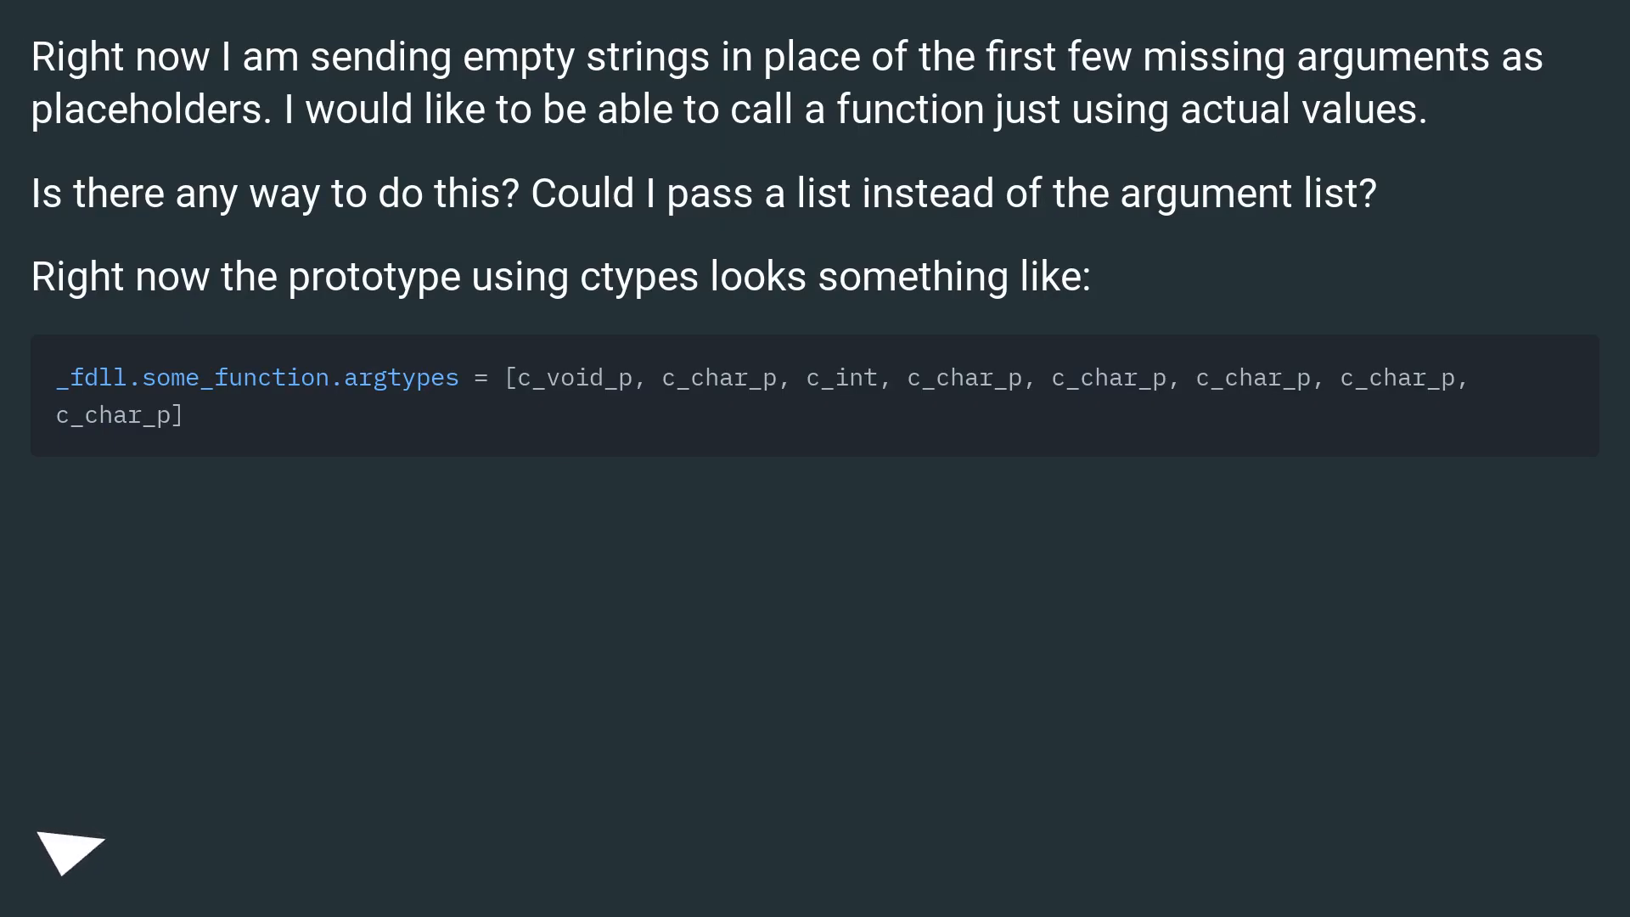
{"action": "left_click", "coordinate": [70, 850]}
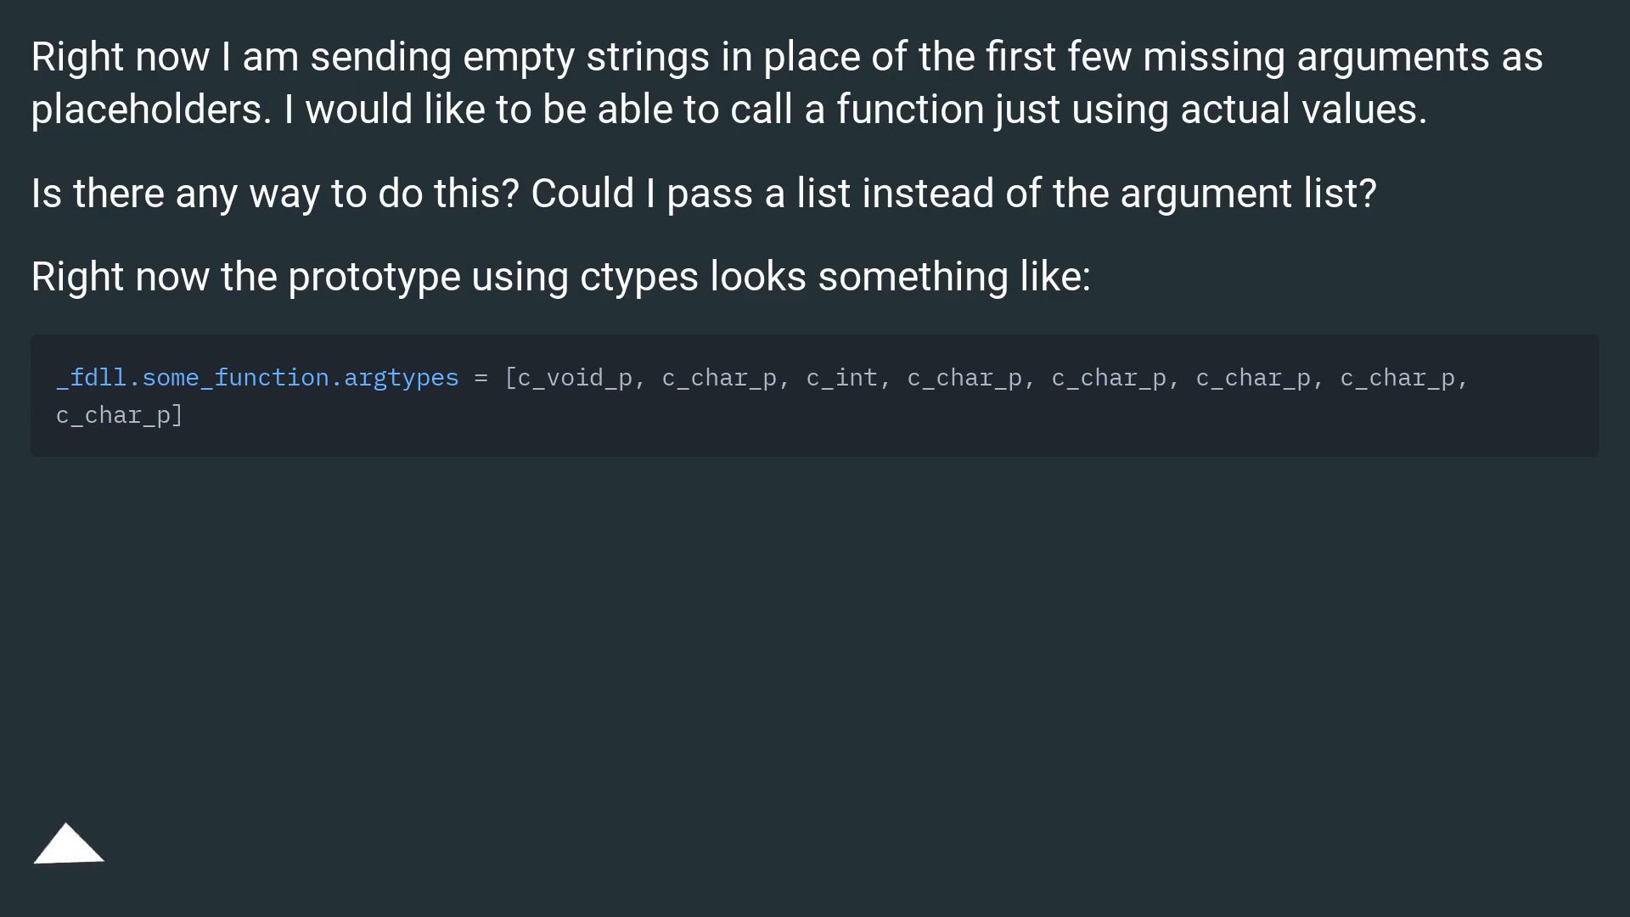
{"action": "left_click", "coordinate": [68, 844]}
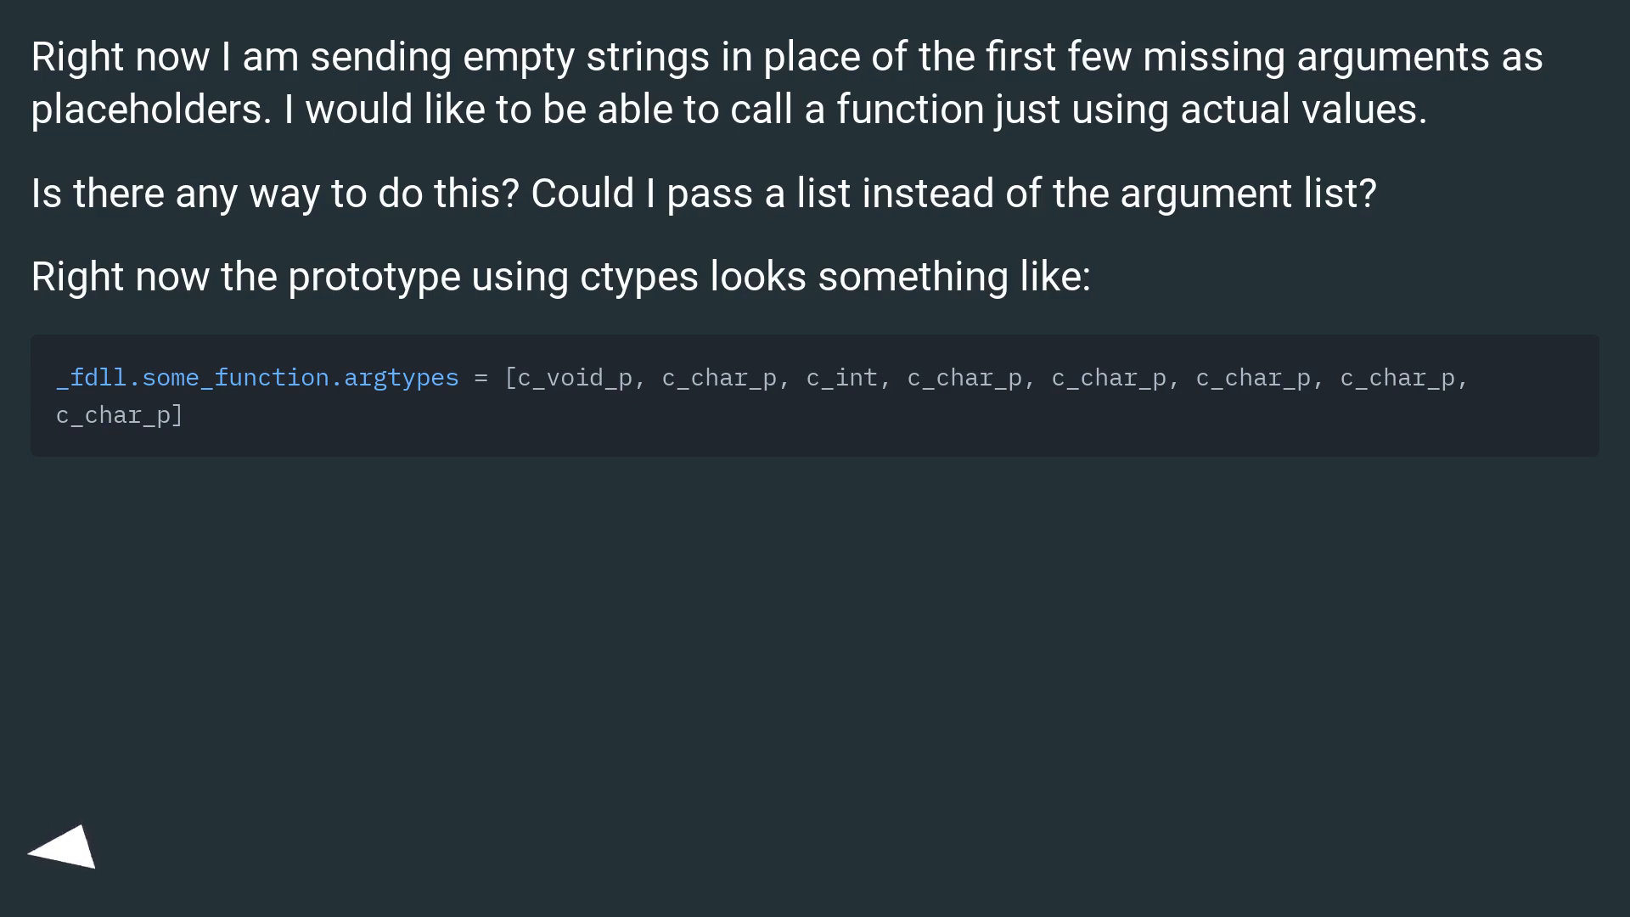
{"action": "left_click", "coordinate": [65, 849]}
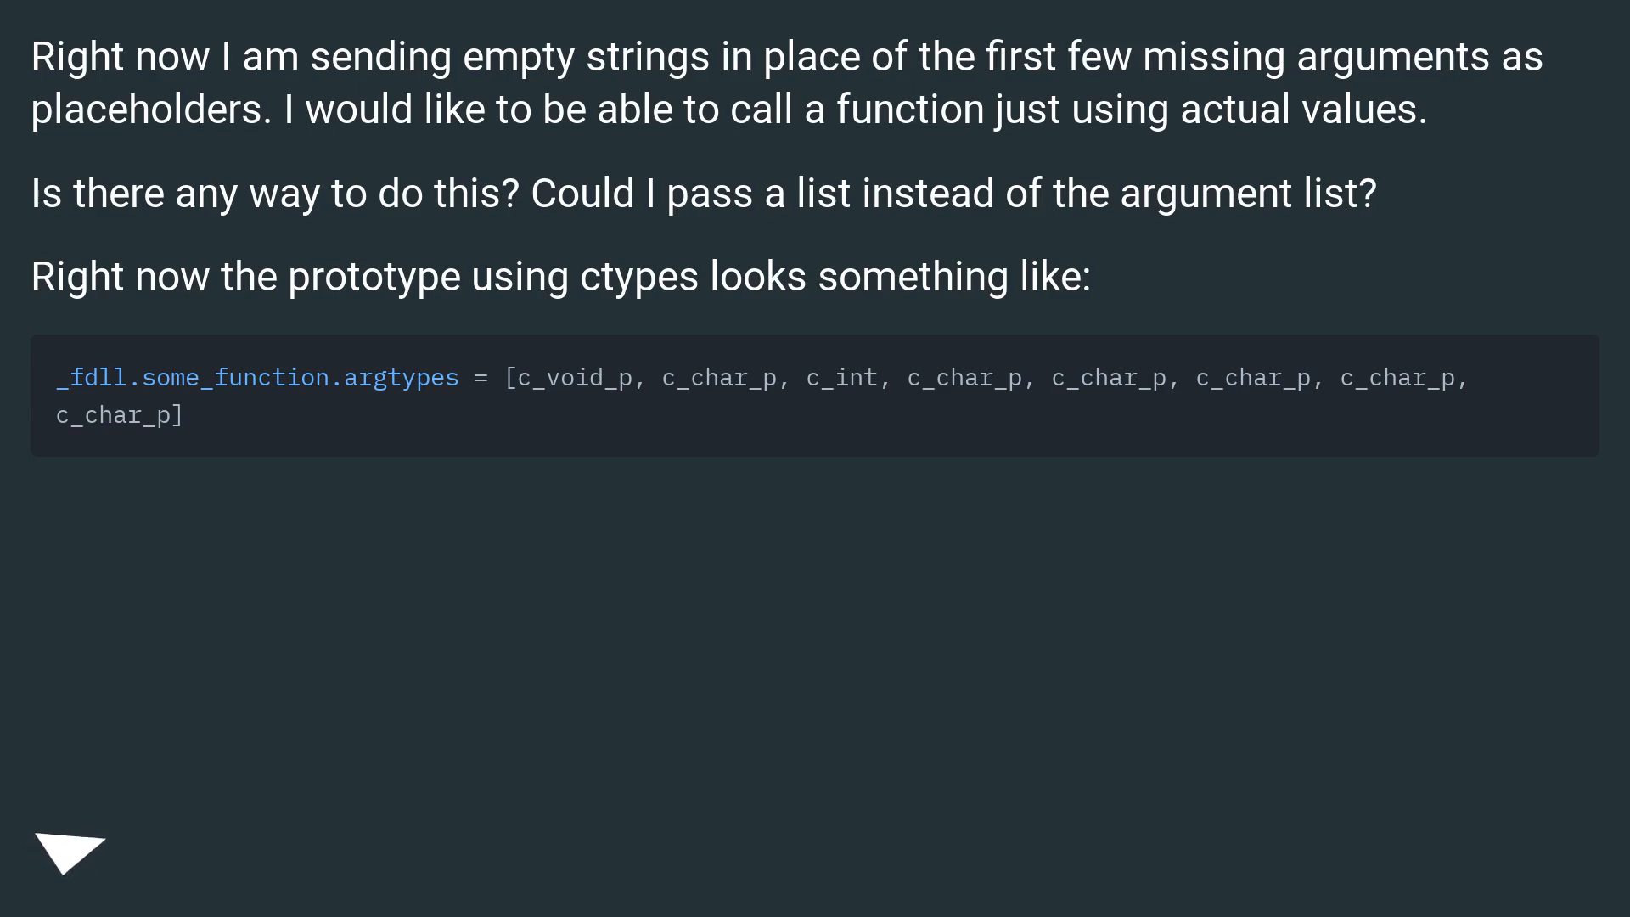
{"action": "left_click", "coordinate": [68, 849]}
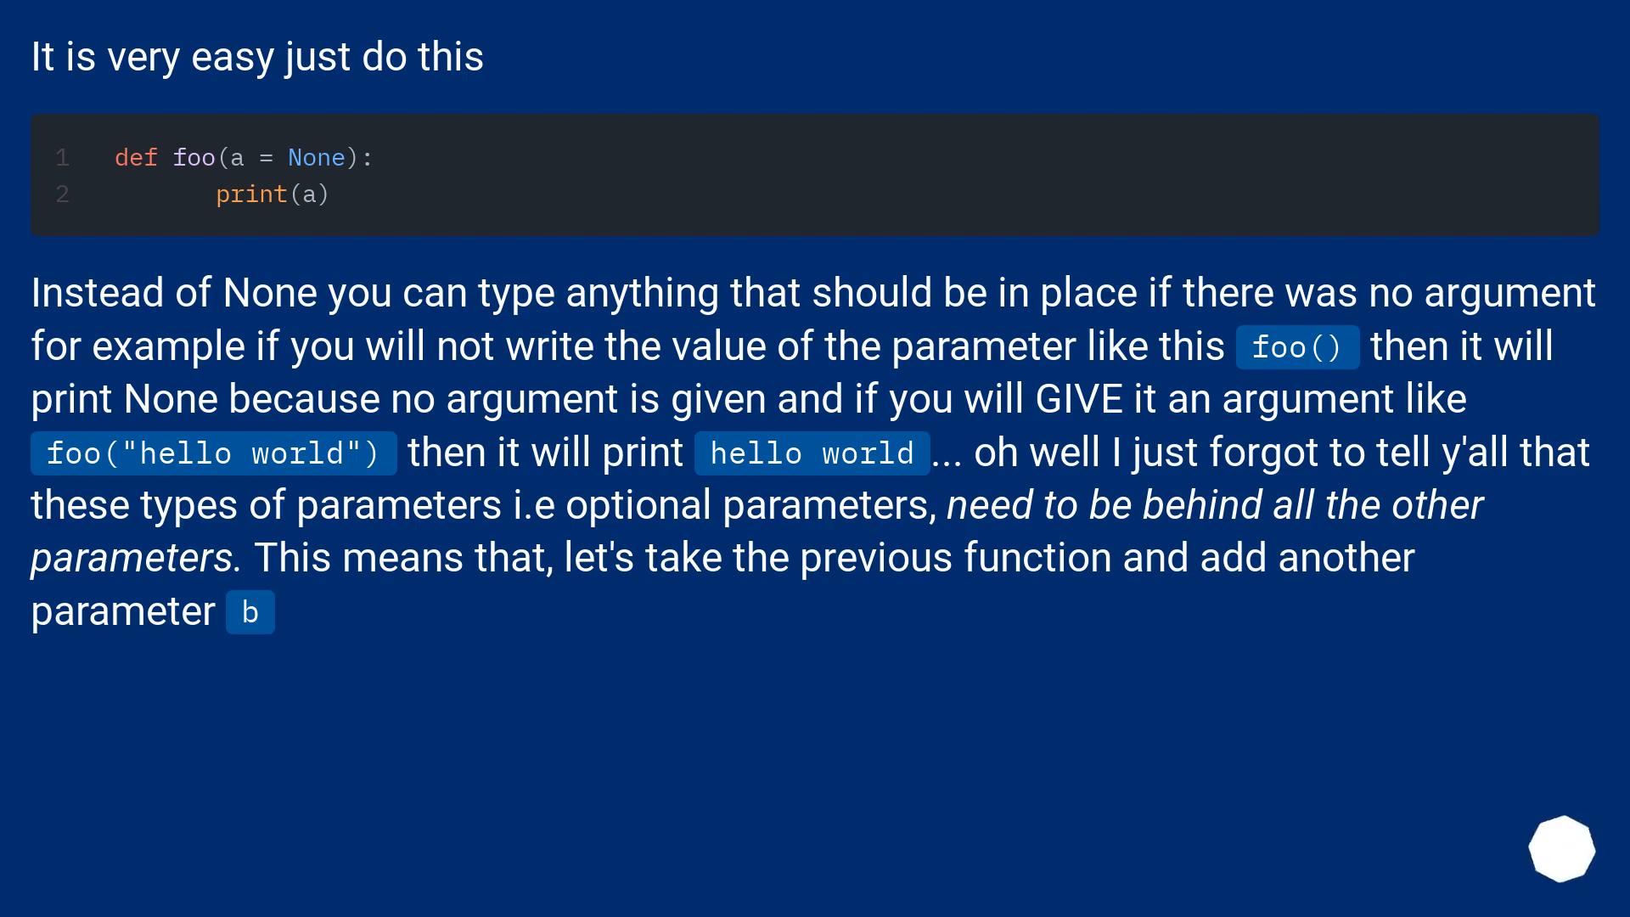
{"action": "scroll", "scroll_direction": "down", "scroll_amount": 3}
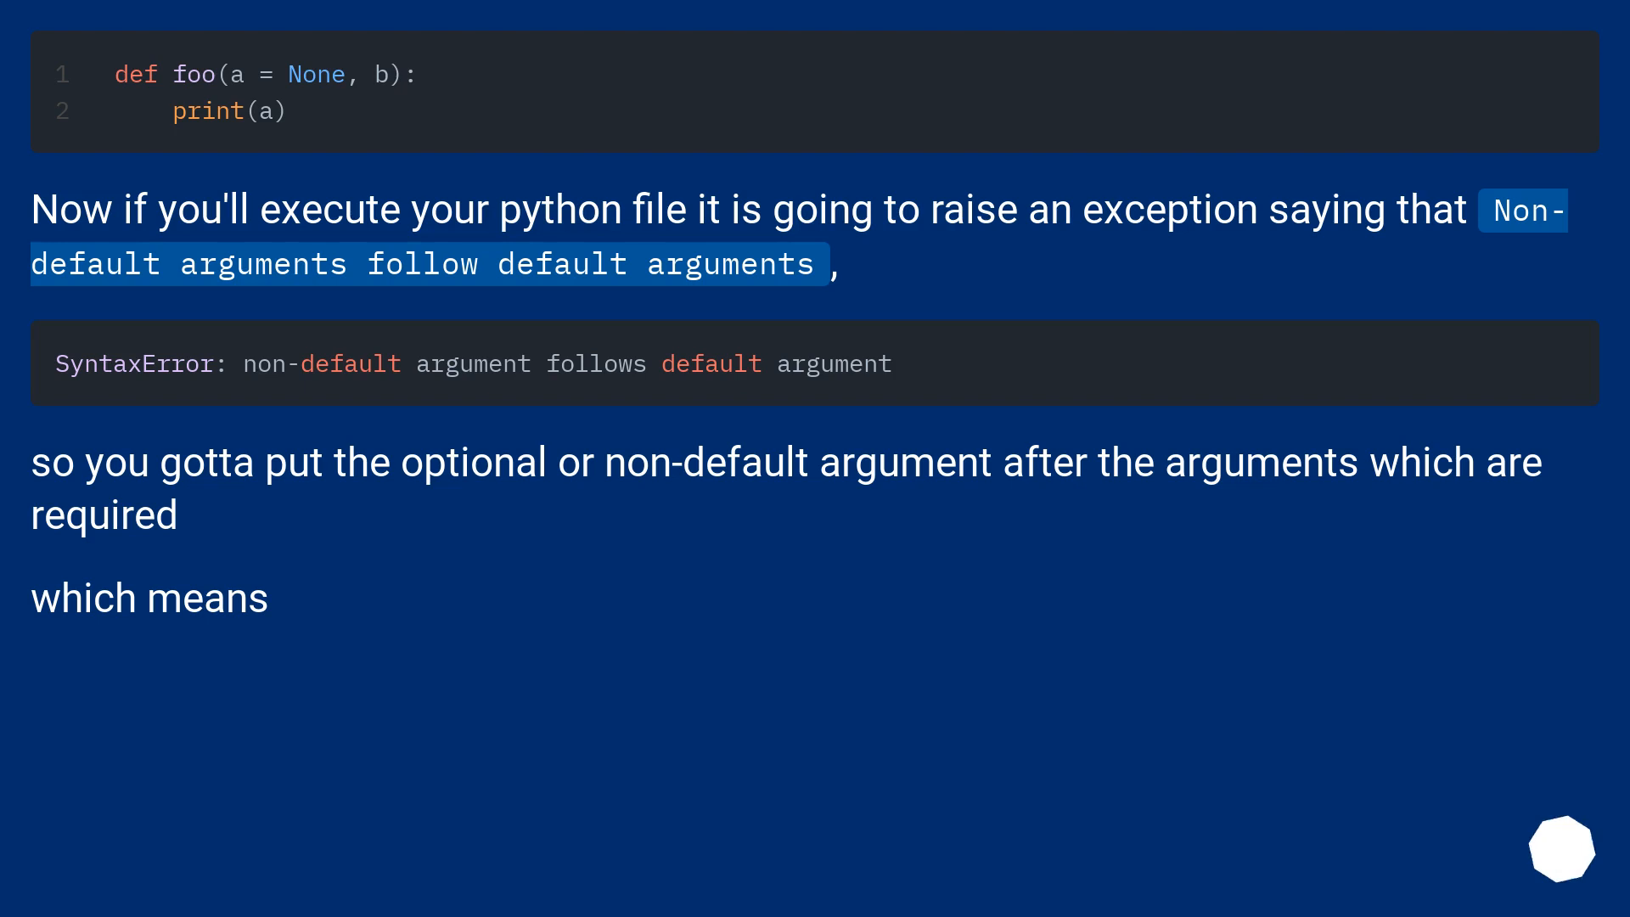